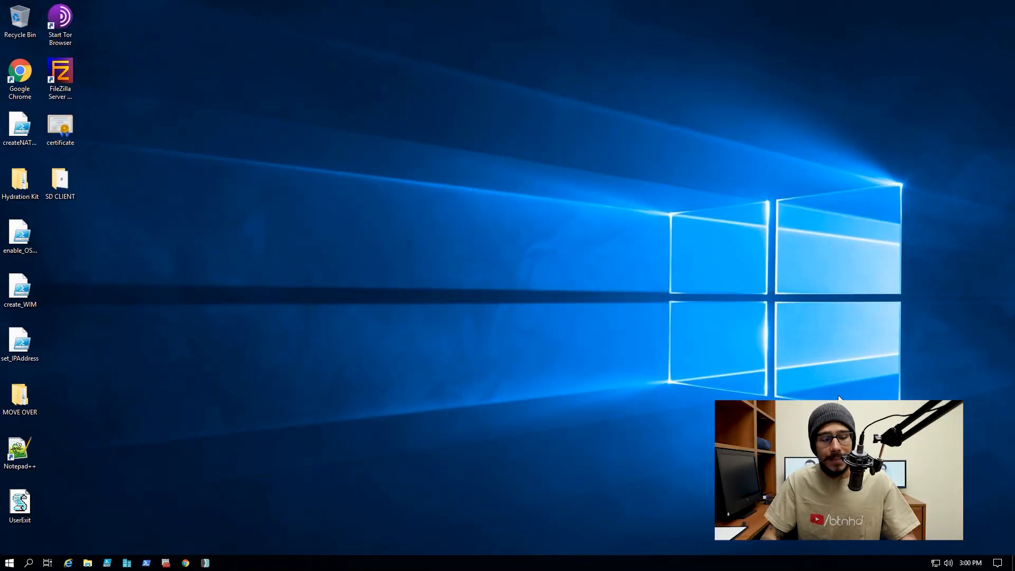
# Reach the Windows Administrative Tools list from the Start quick-access menu
pyautogui.rightClick(9, 557)
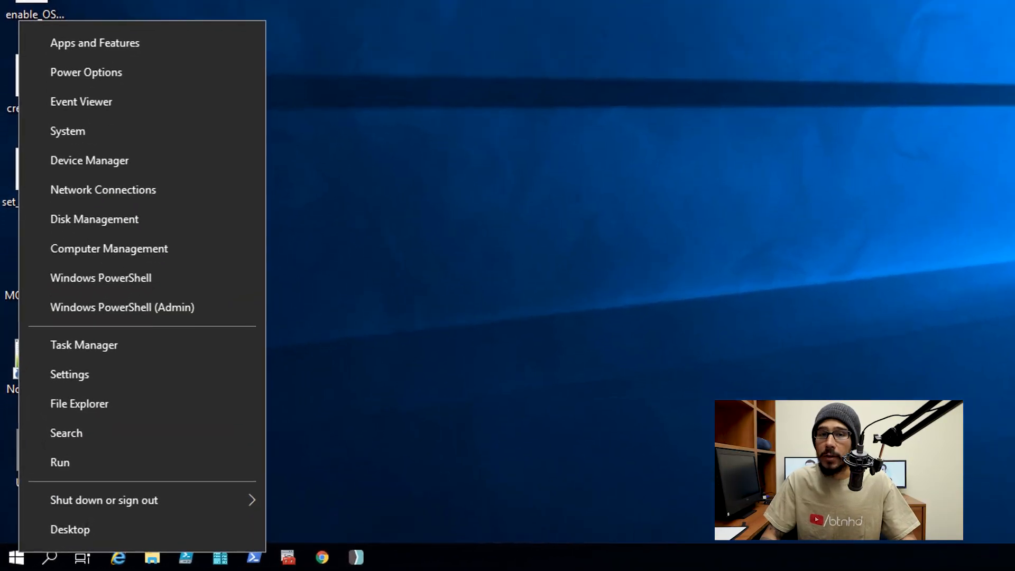
pyautogui.click(59, 462)
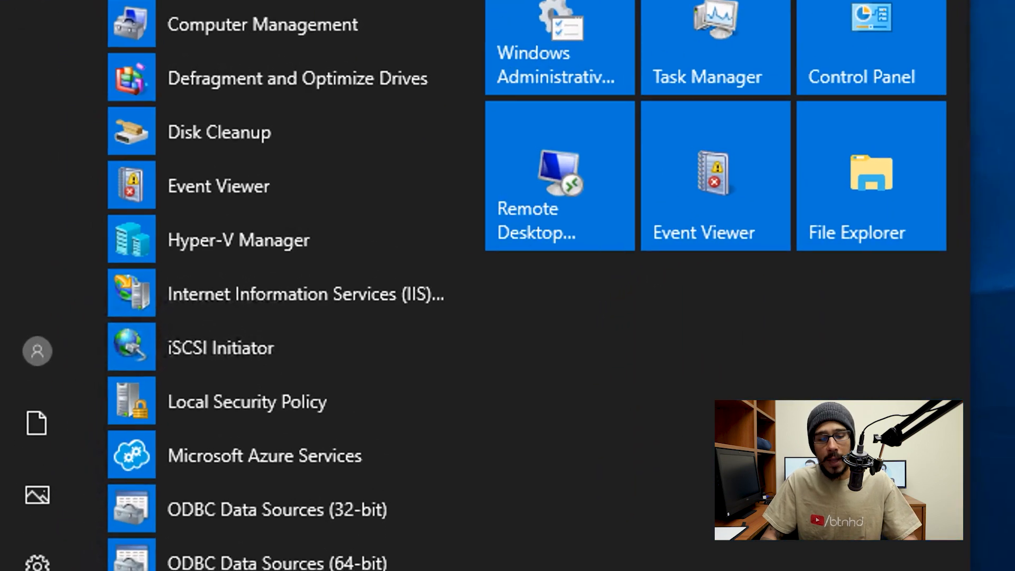
# Launch Hyper-V Manager and create an internal virtual switch named BTNHD-NET
pyautogui.click(238, 240)
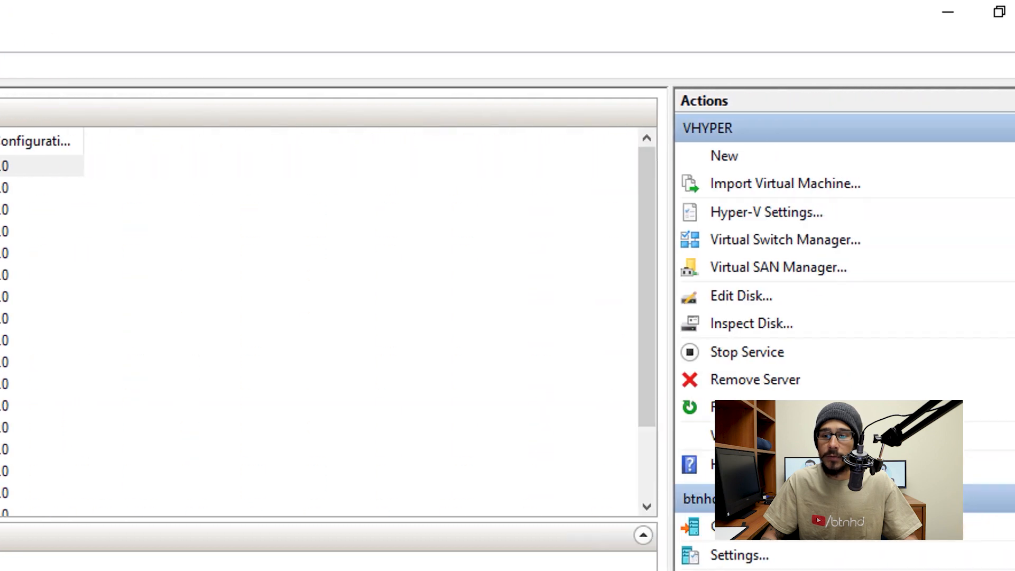
pyautogui.click(783, 240)
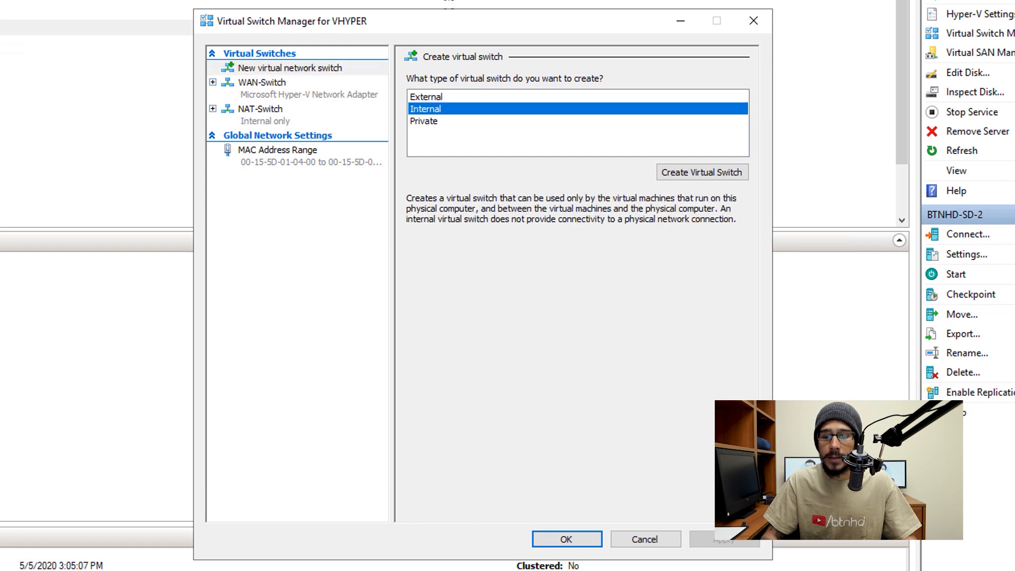
pyautogui.click(702, 173)
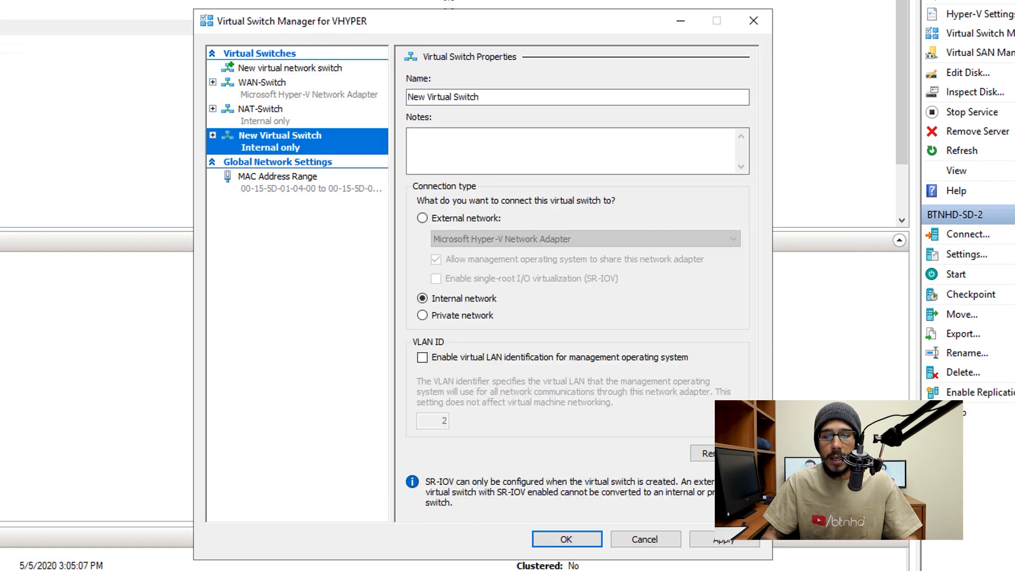
pyautogui.write('BTNHD-NET')
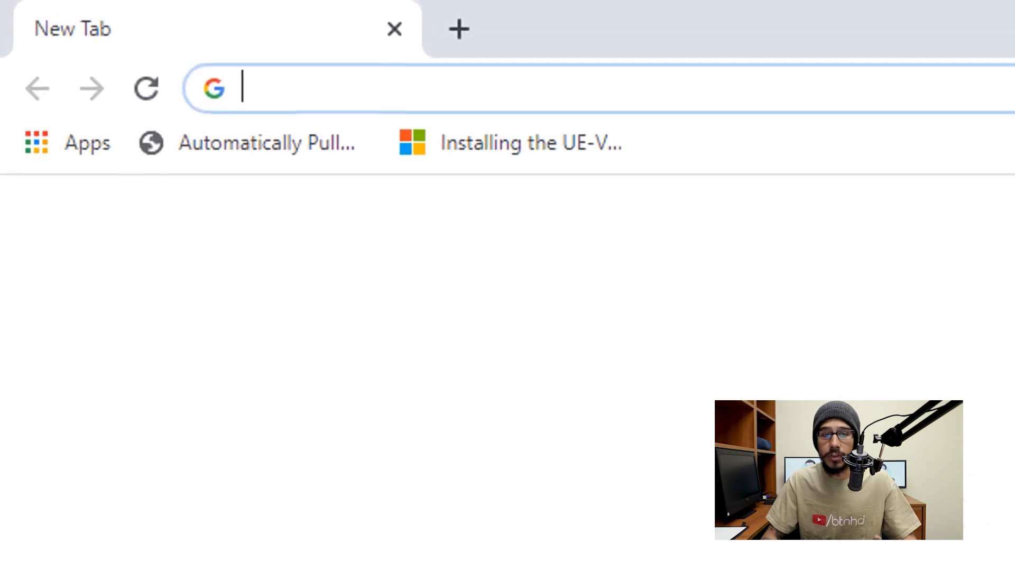
# Search Google for pfsense in Chrome and browse the results
pyautogui.write('pfsense')
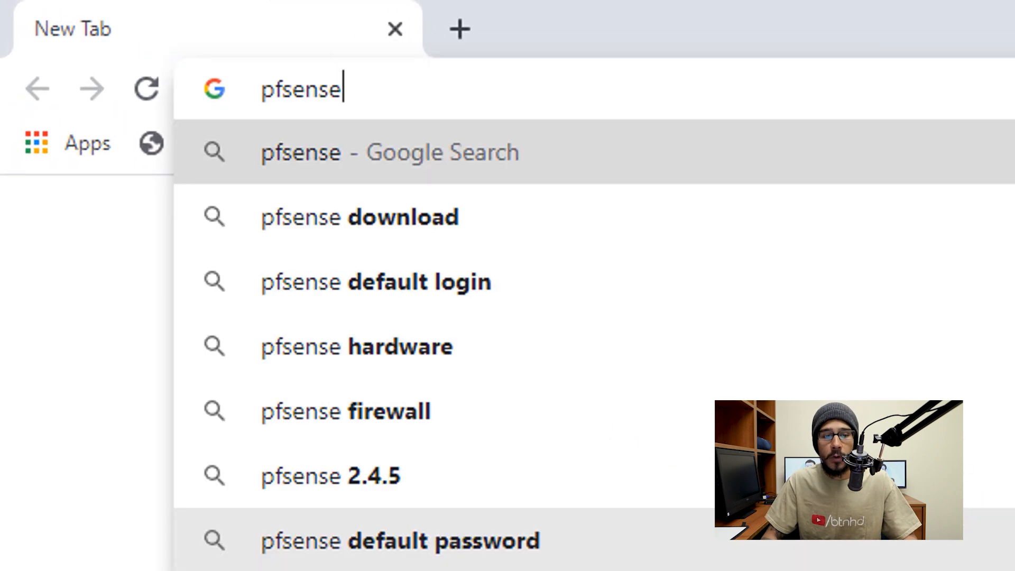
pyautogui.press('Return')
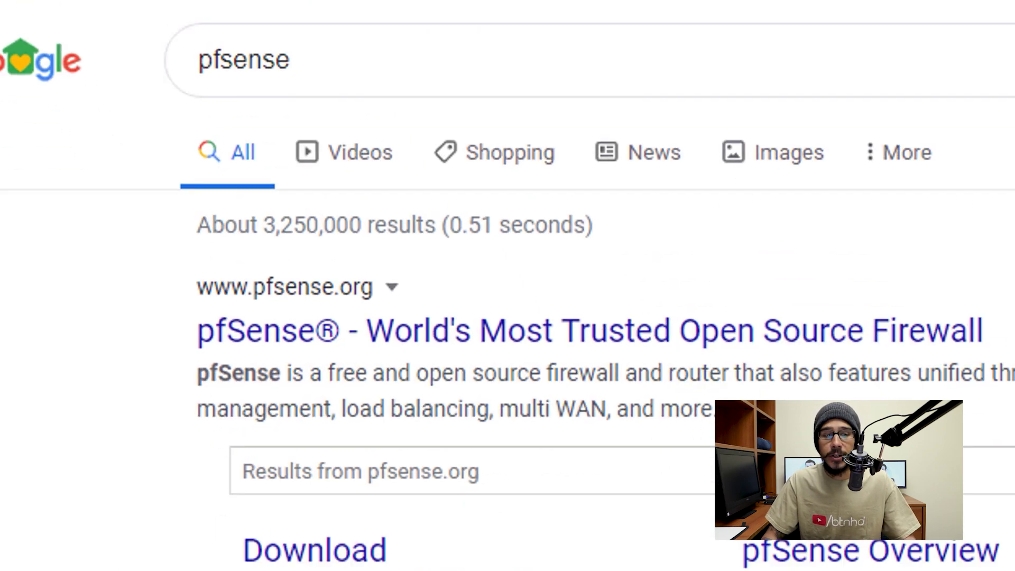
pyautogui.scroll(-3)
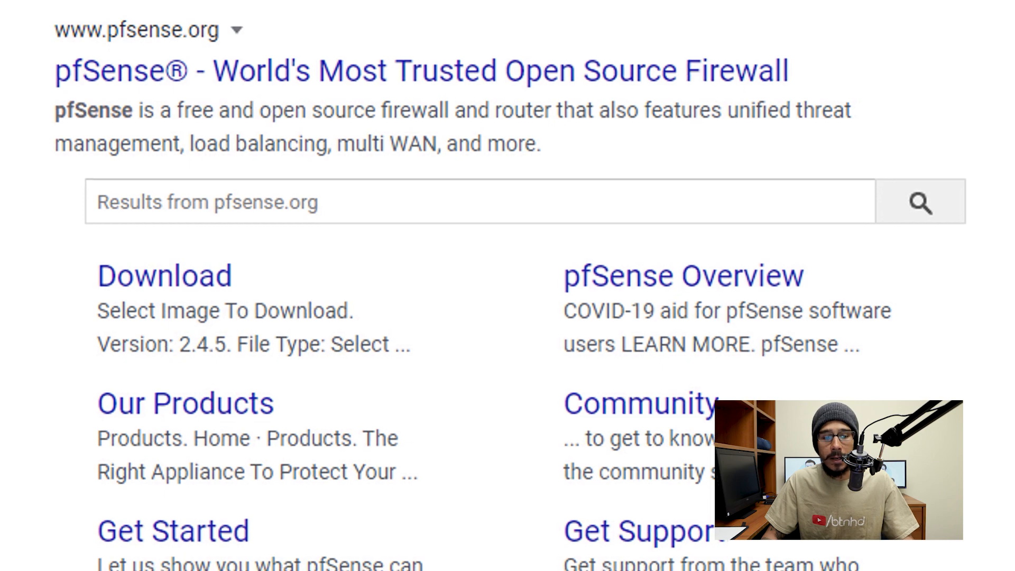
# Download the pfSense AMD64 (64-bit) CD Image (ISO) installer from pfsense.org
pyautogui.click(165, 275)
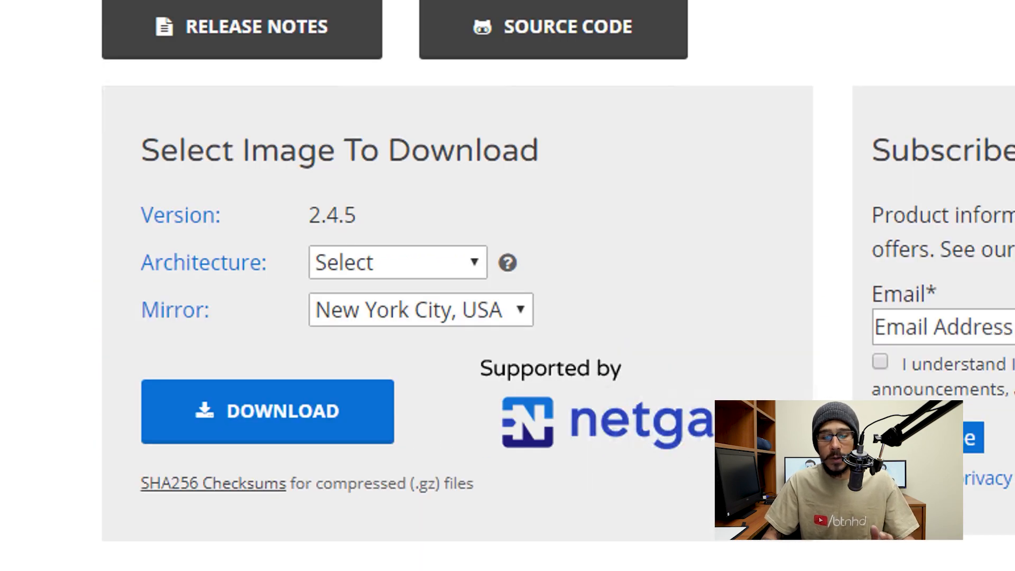
pyautogui.click(398, 262)
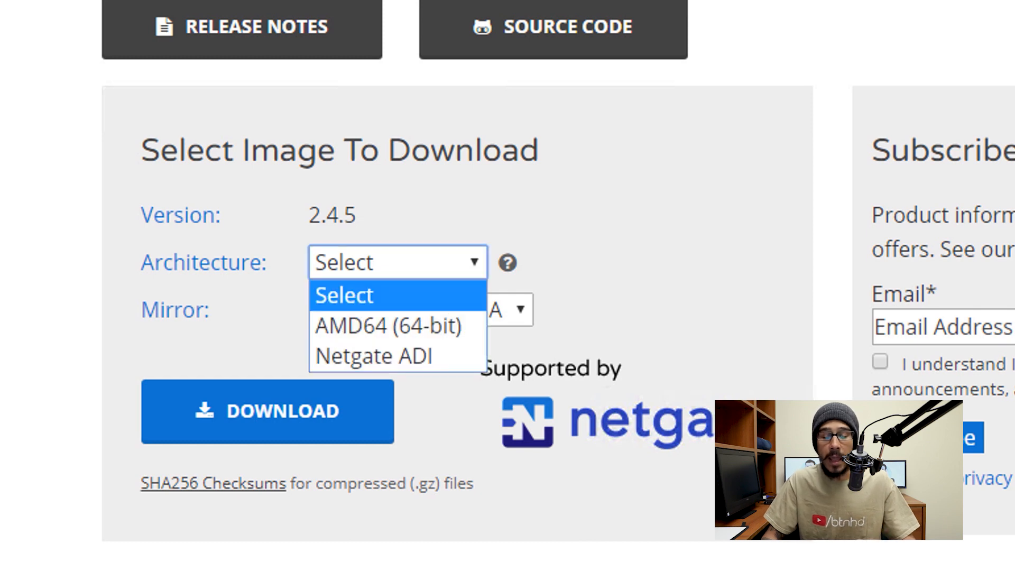
pyautogui.click(388, 325)
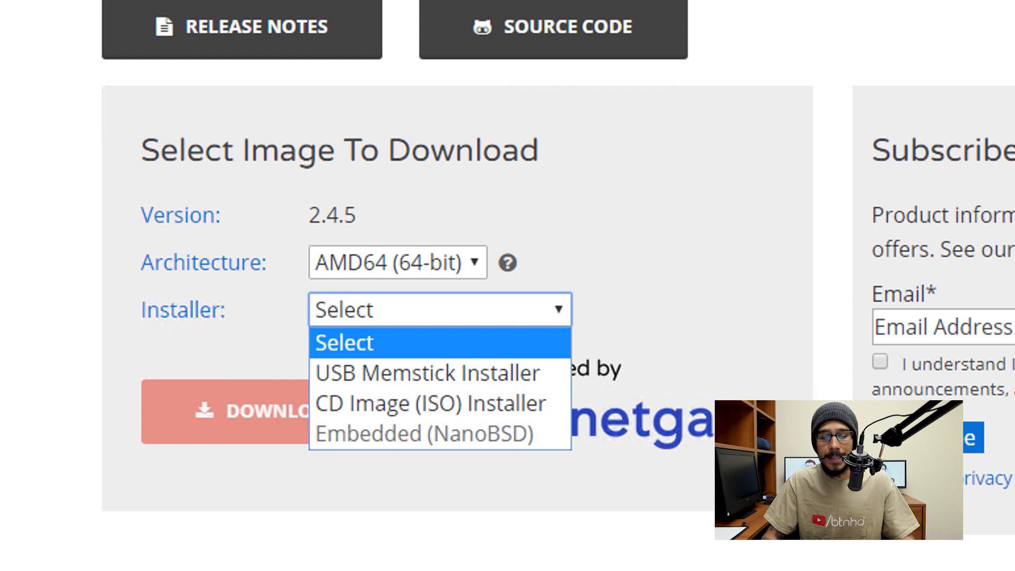
pyautogui.click(429, 402)
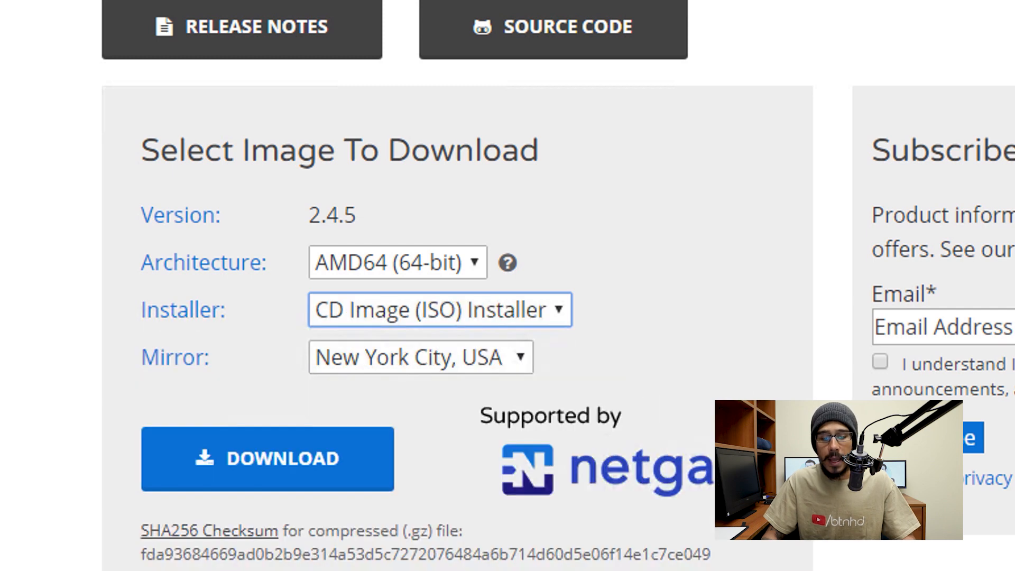
pyautogui.click(266, 458)
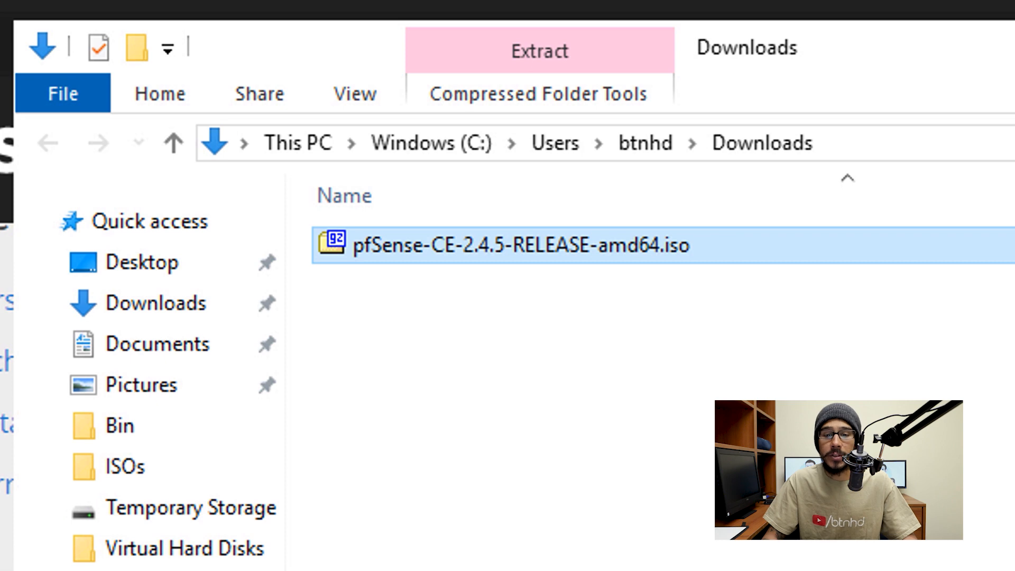
# Extract the downloaded pfSense archive with 7-Zip Extract Here and return to Hyper-V Manager
pyautogui.rightClick(511, 244)
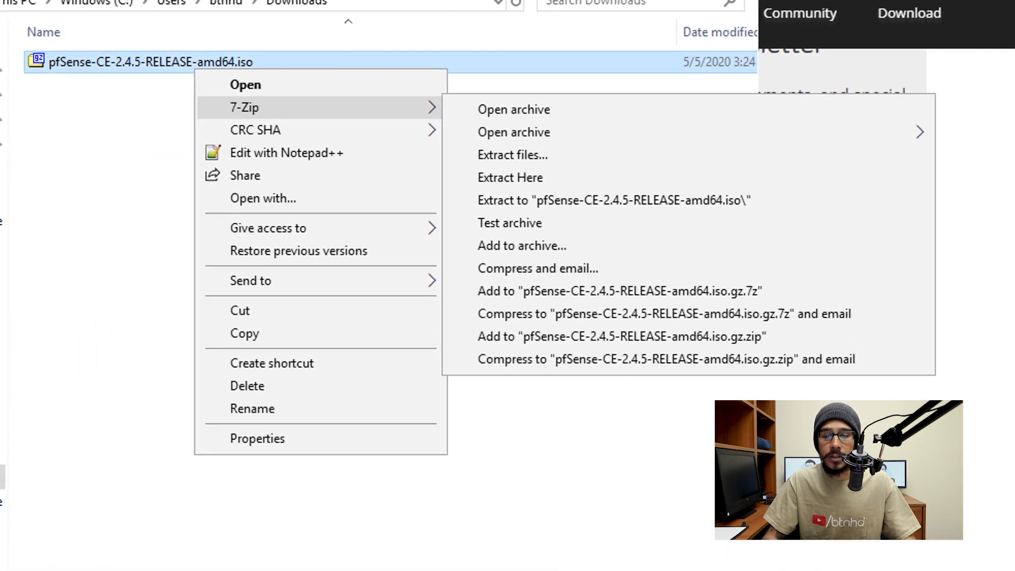
pyautogui.click(510, 178)
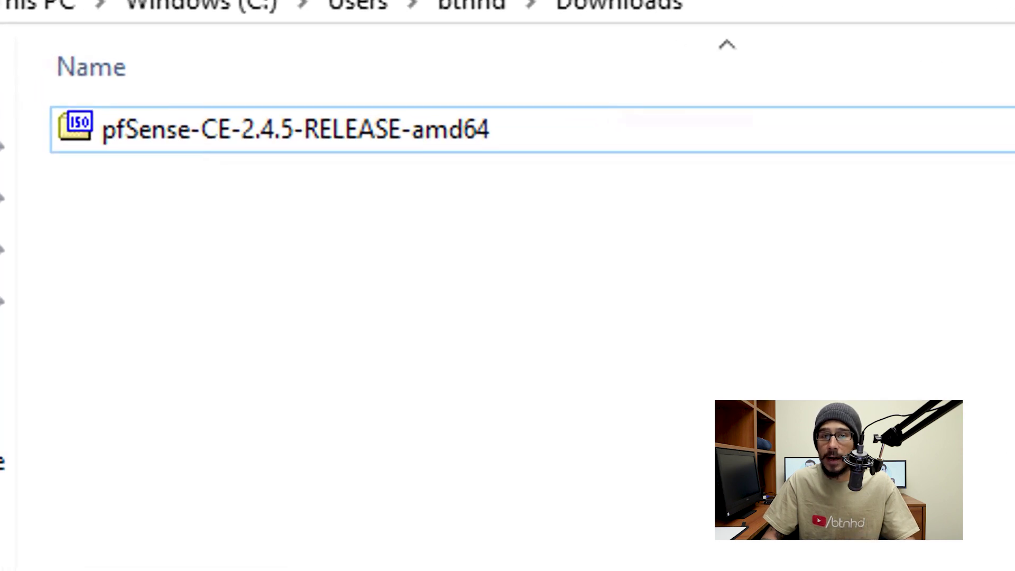
pyautogui.click(156, 564)
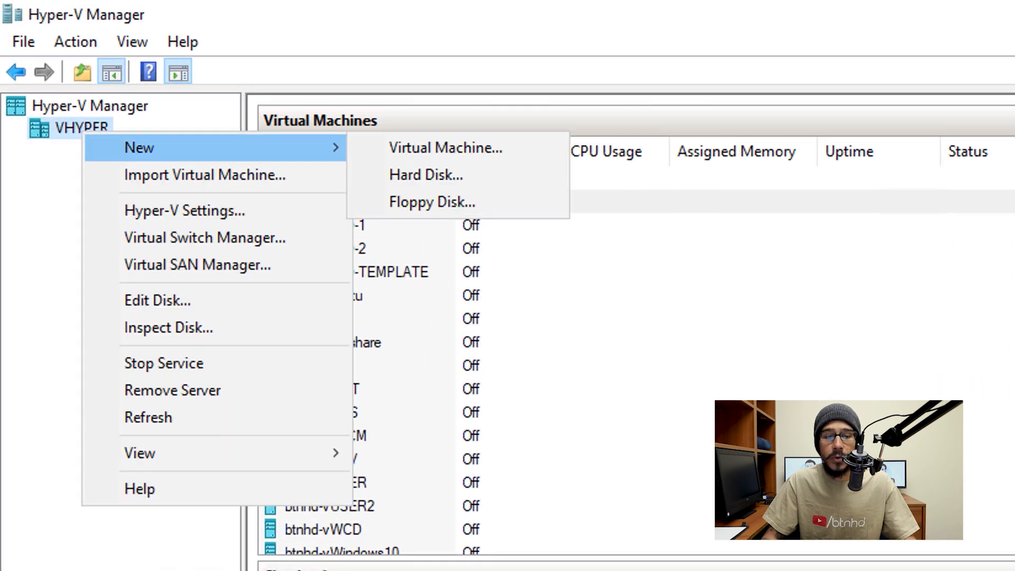
# Start the New Virtual Machine wizard and accept defaults through Generation 1, memory and networking
pyautogui.click(445, 148)
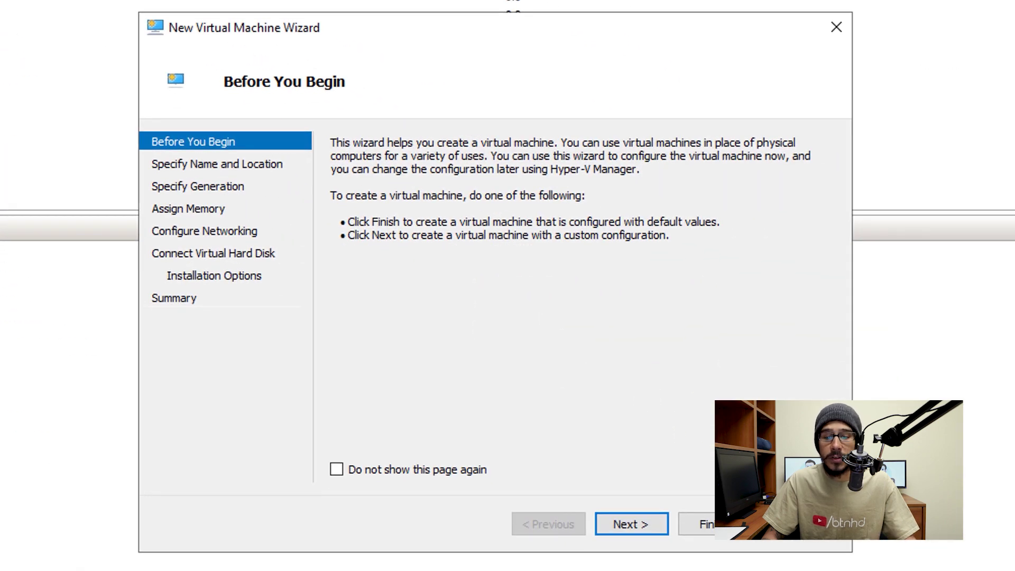
pyautogui.click(631, 523)
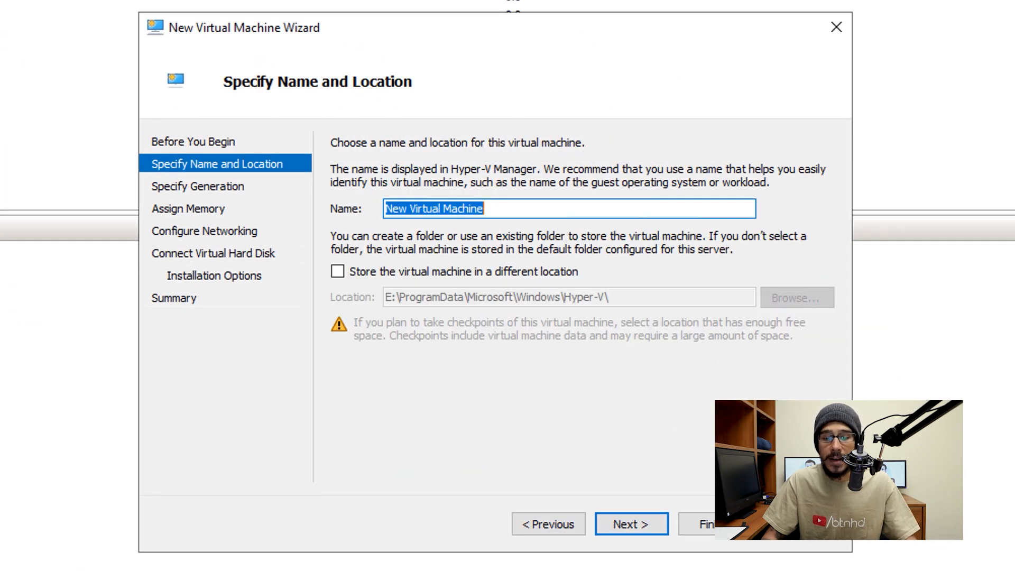
pyautogui.click(630, 523)
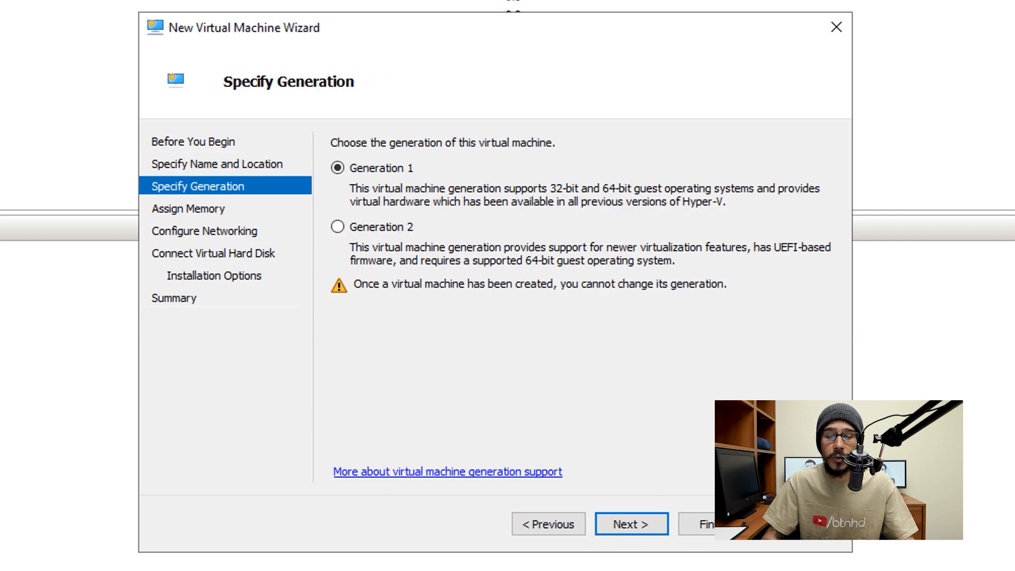
pyautogui.click(630, 524)
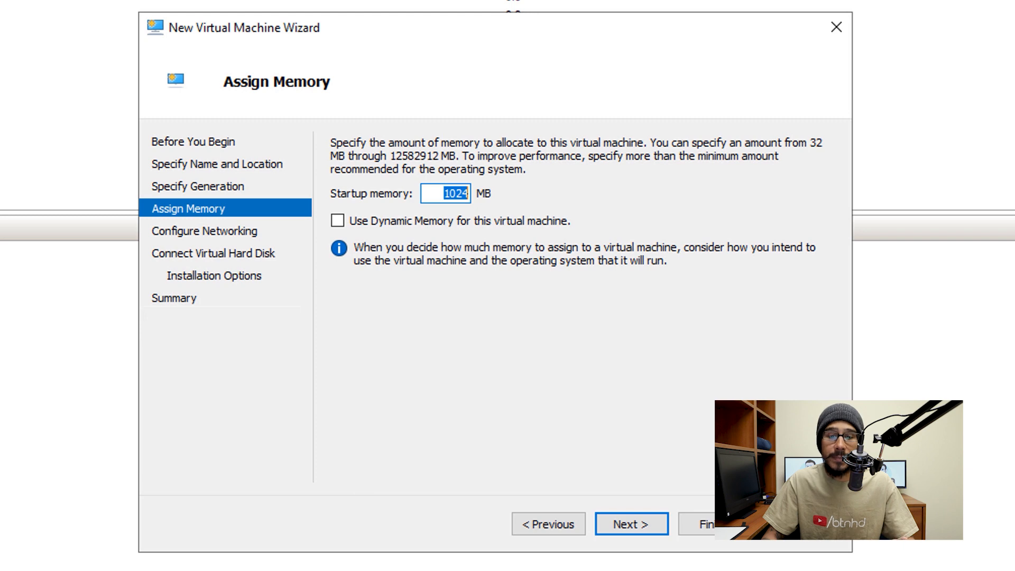
pyautogui.click(631, 523)
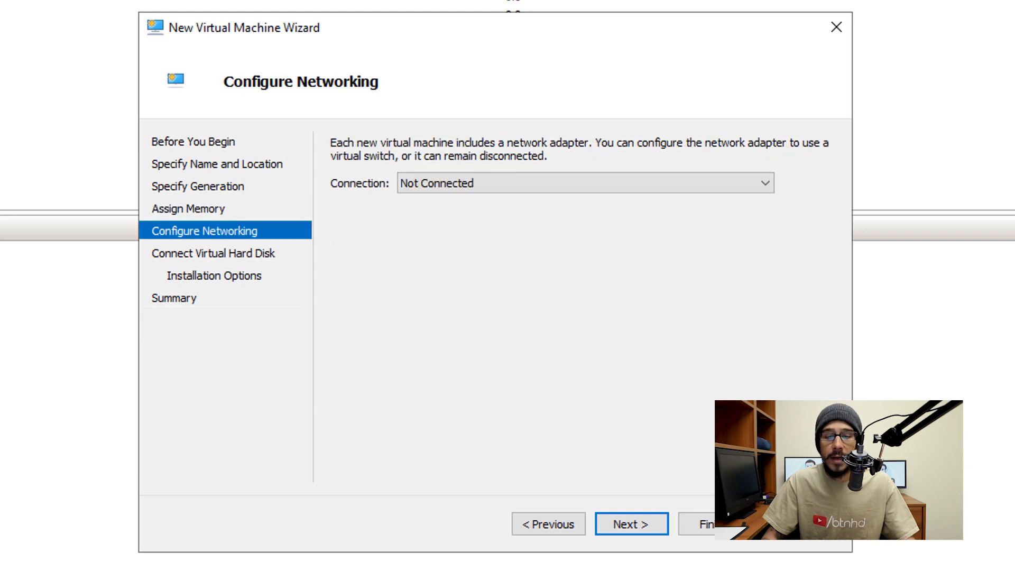
pyautogui.click(630, 523)
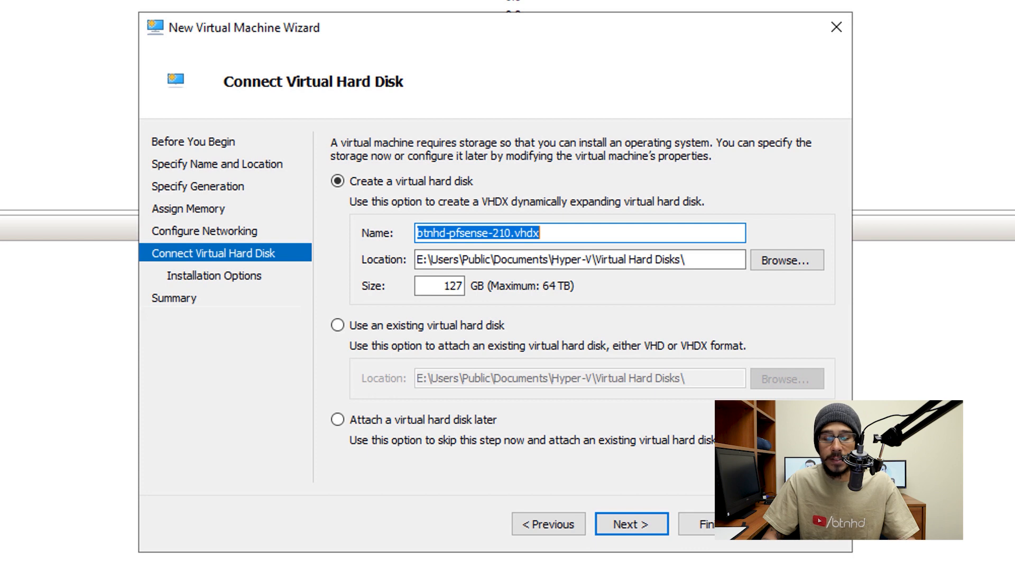
# Install from the pfSense 2.4.5 ISO image and finish creating the btnhd-pfsense-210 VM
pyautogui.click(631, 523)
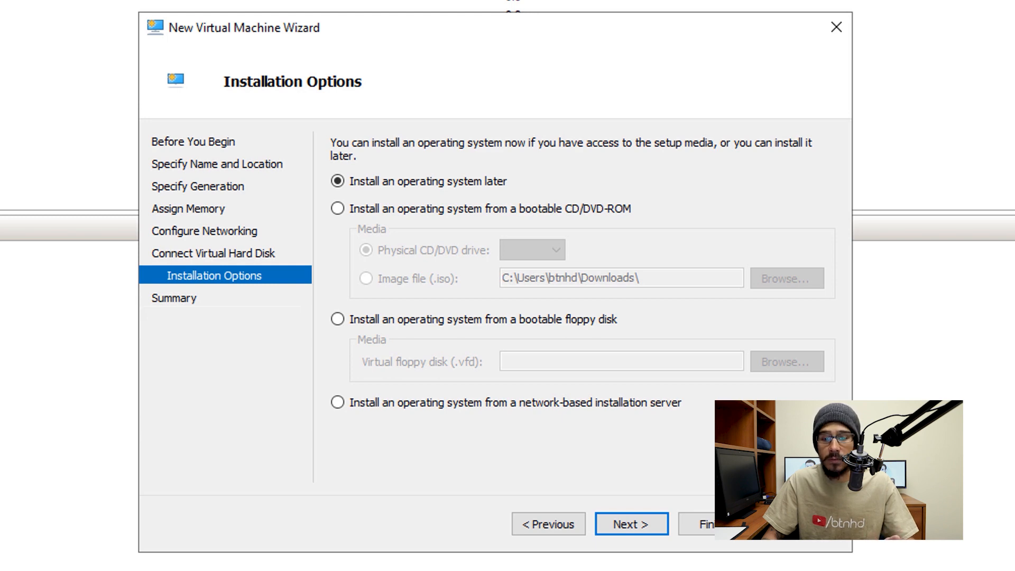
pyautogui.click(337, 208)
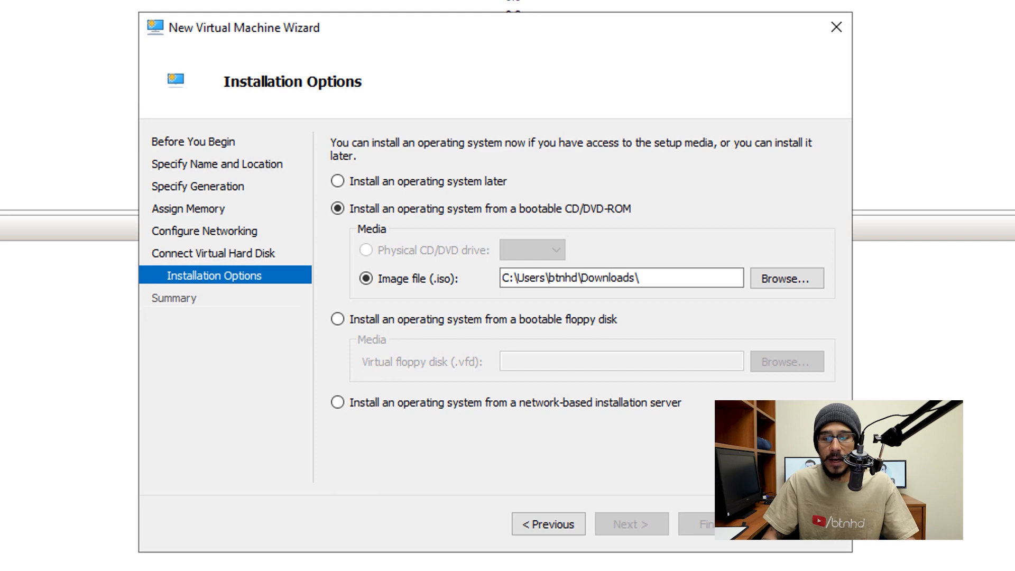
pyautogui.click(786, 278)
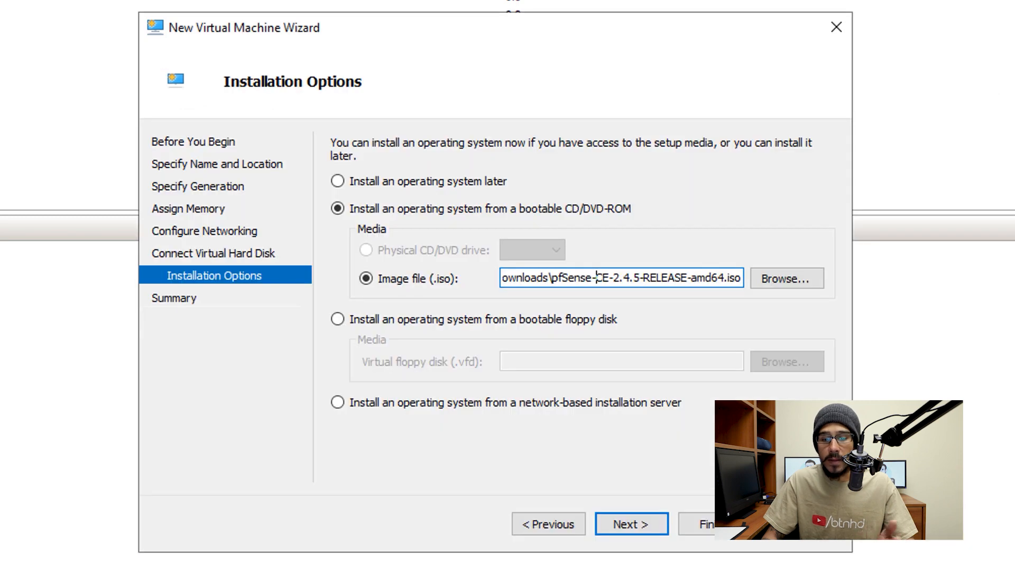
pyautogui.click(631, 524)
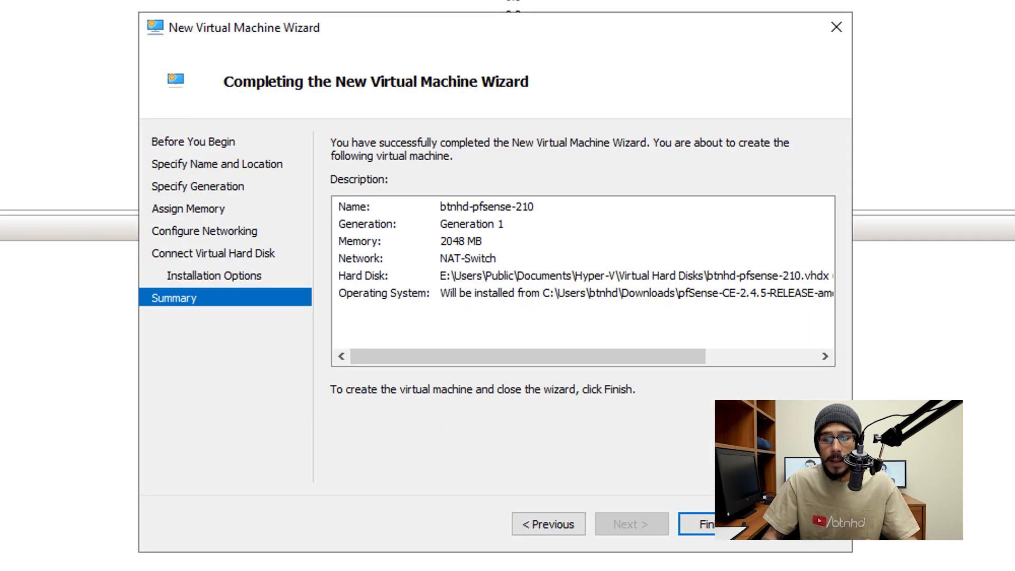
pyautogui.click(711, 523)
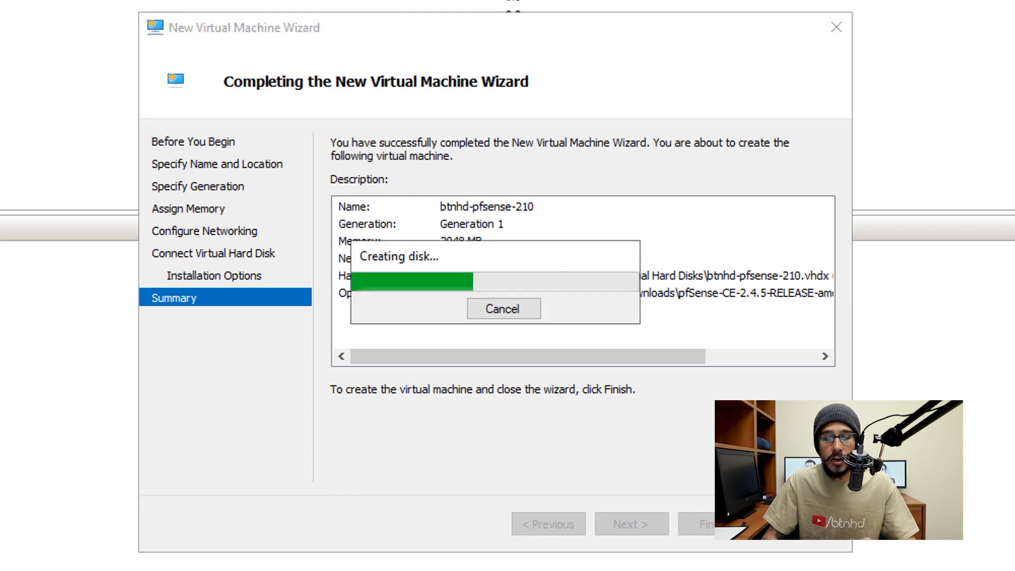
pyautogui.click(712, 523)
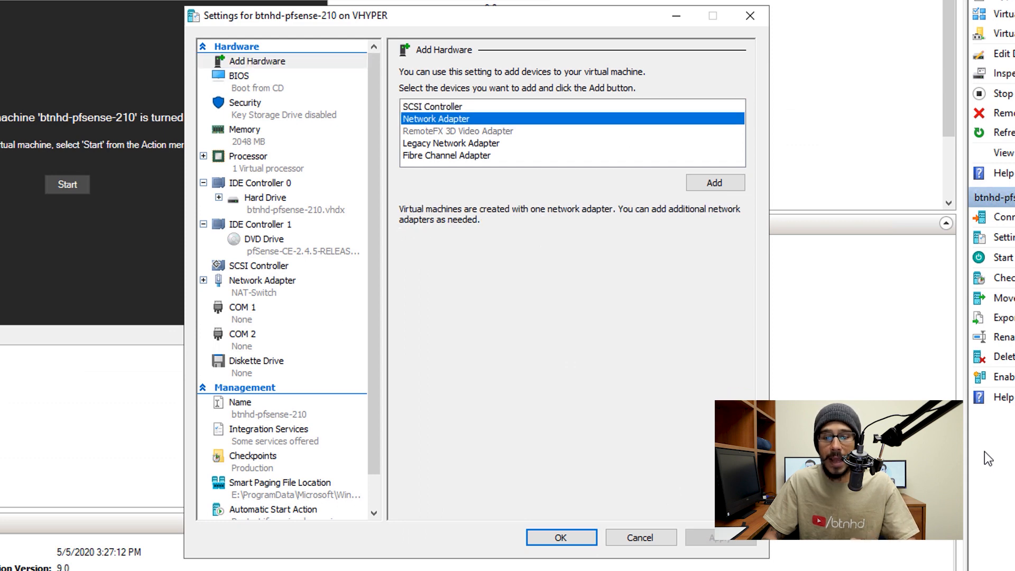
# Add a second network adapter to the VM and connect it to a virtual switch
pyautogui.click(714, 183)
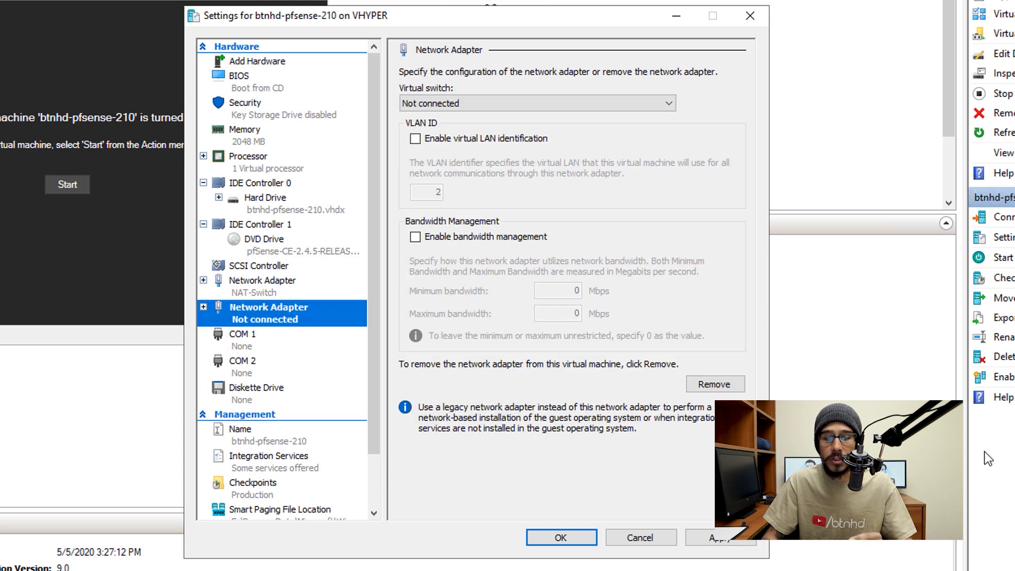
pyautogui.click(536, 102)
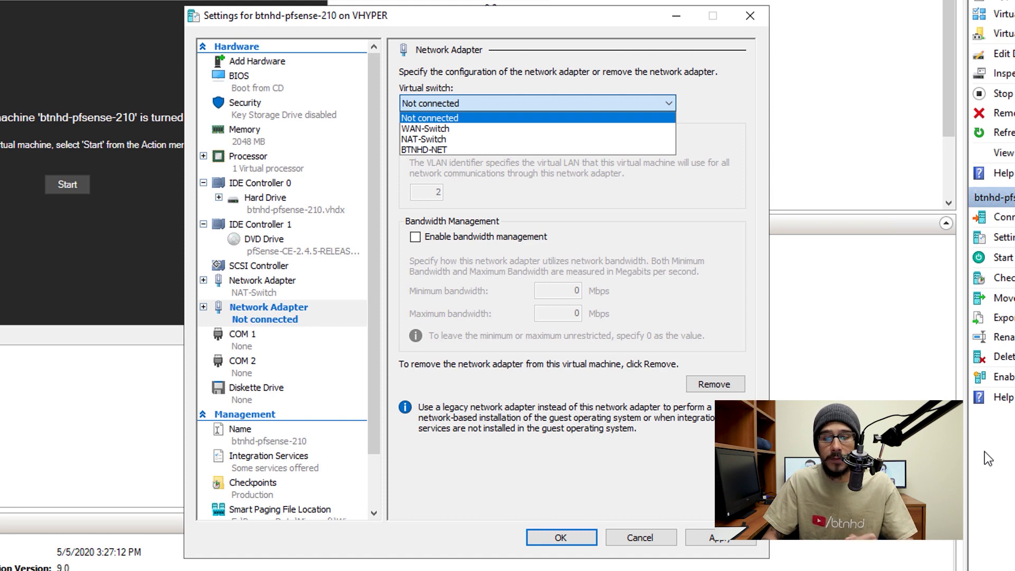
pyautogui.click(423, 149)
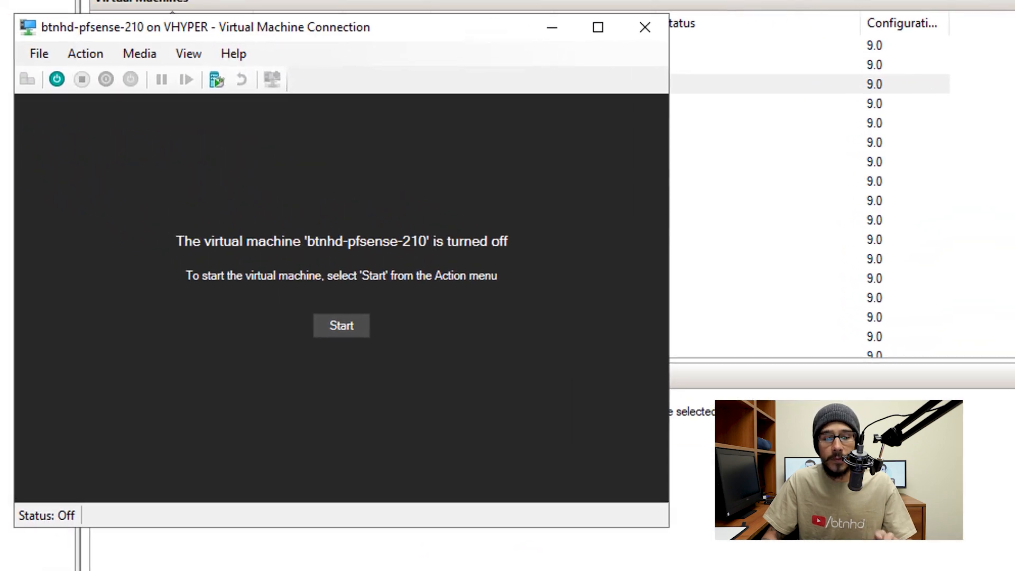
# Start the VM and install pfSense with Auto (UFS) guided partitioning, then reboot
pyautogui.click(341, 325)
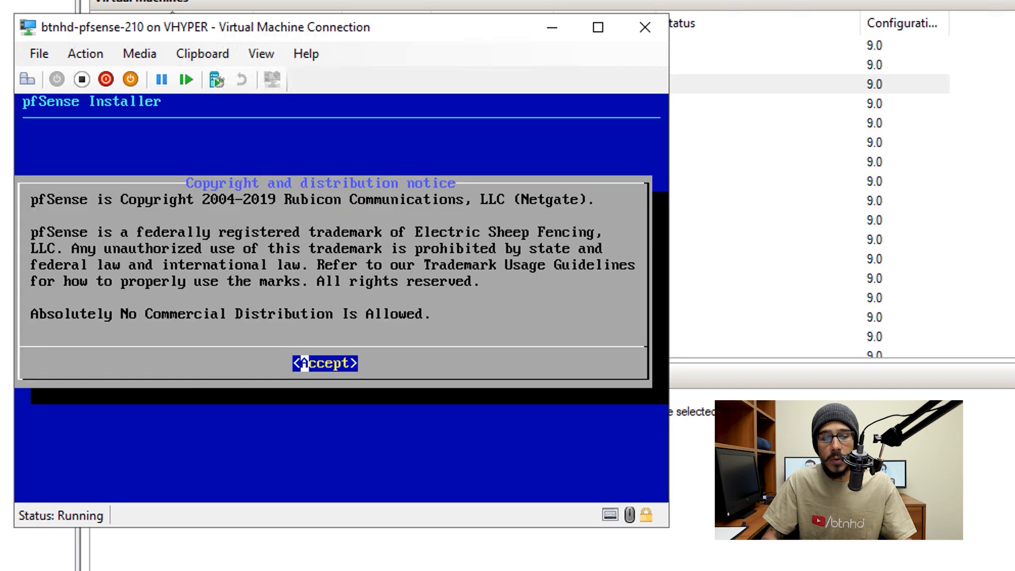
pyautogui.click(324, 362)
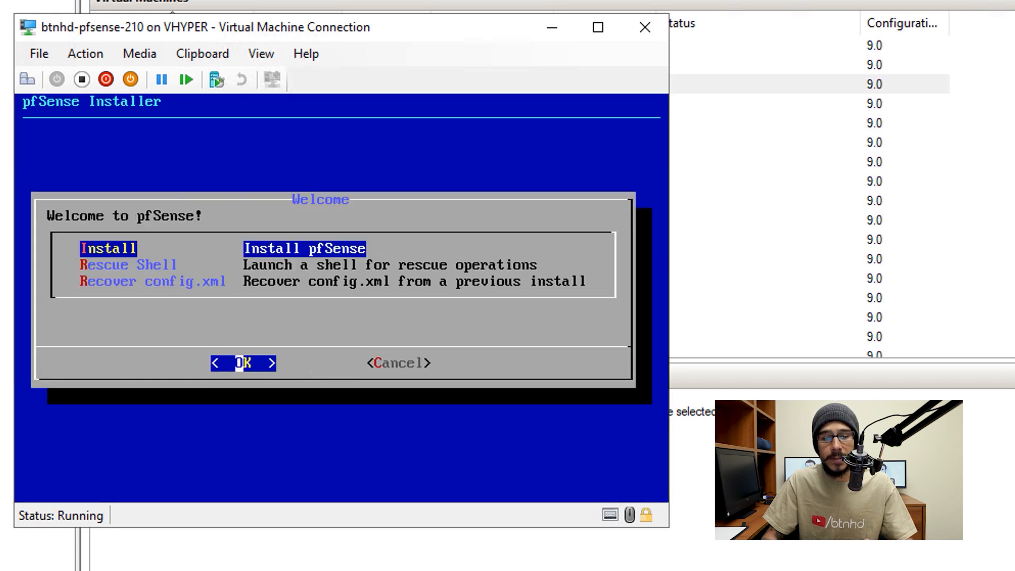
pyautogui.click(243, 363)
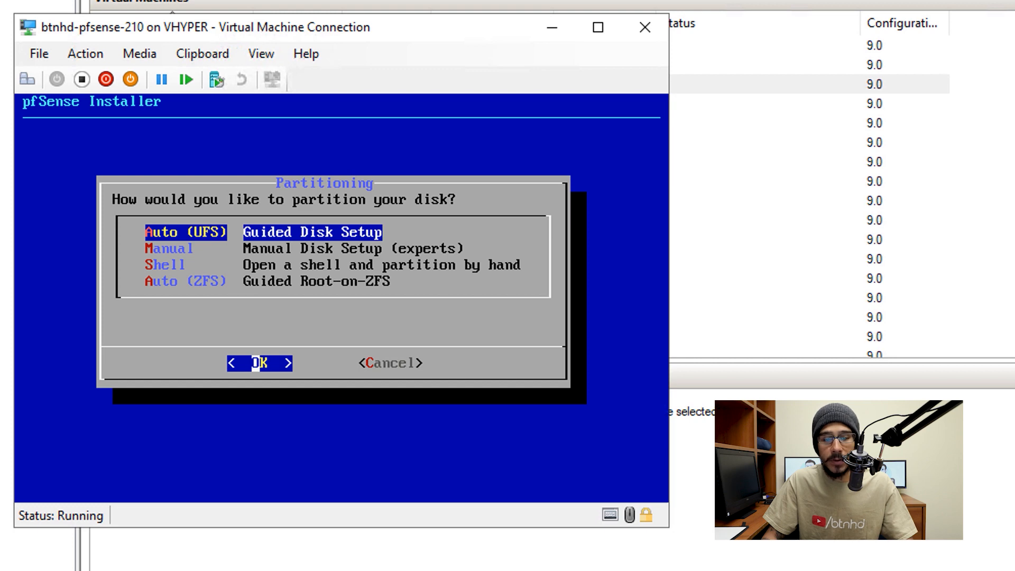
pyautogui.click(260, 362)
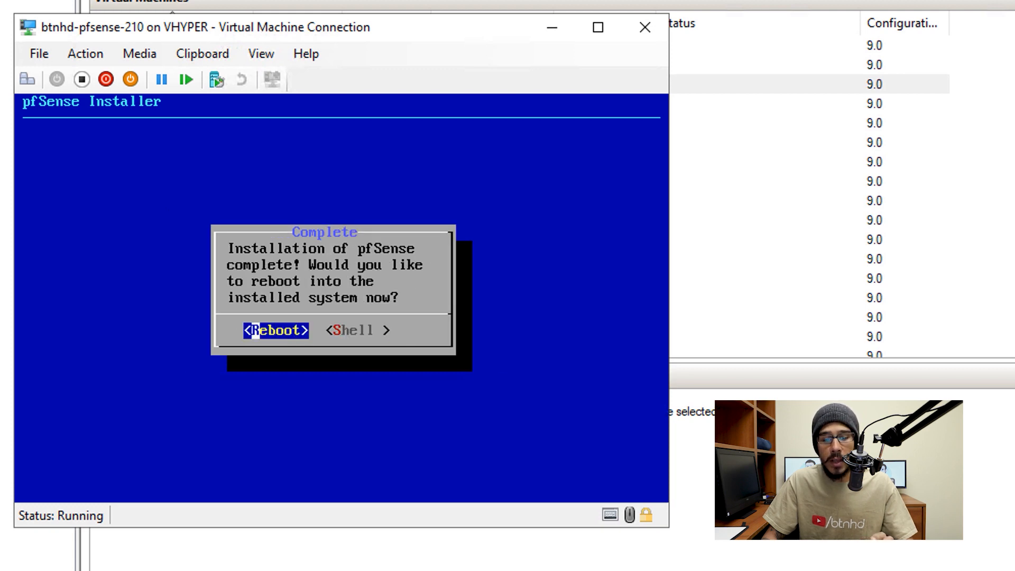
pyautogui.click(277, 330)
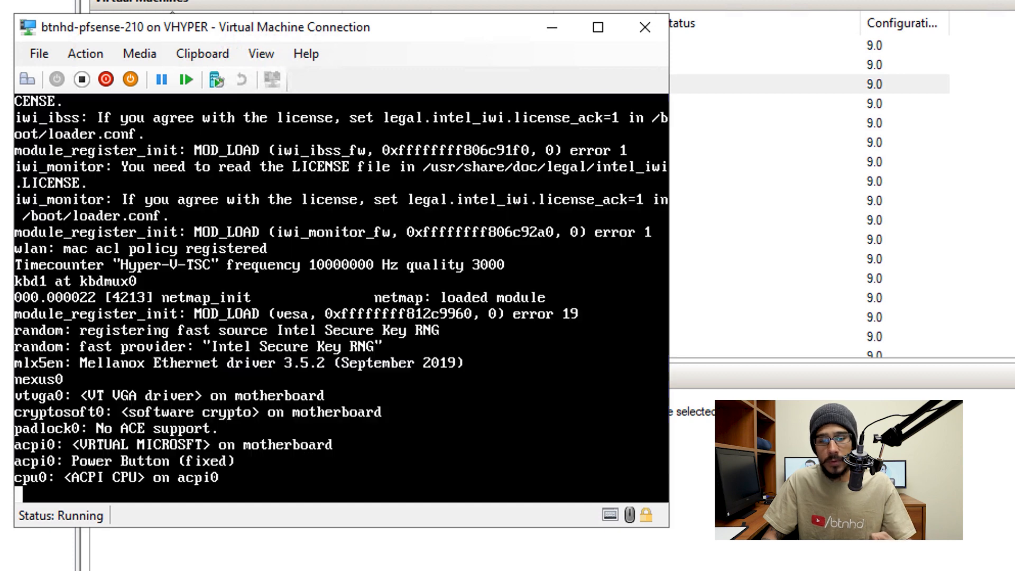
pyautogui.click(84, 53)
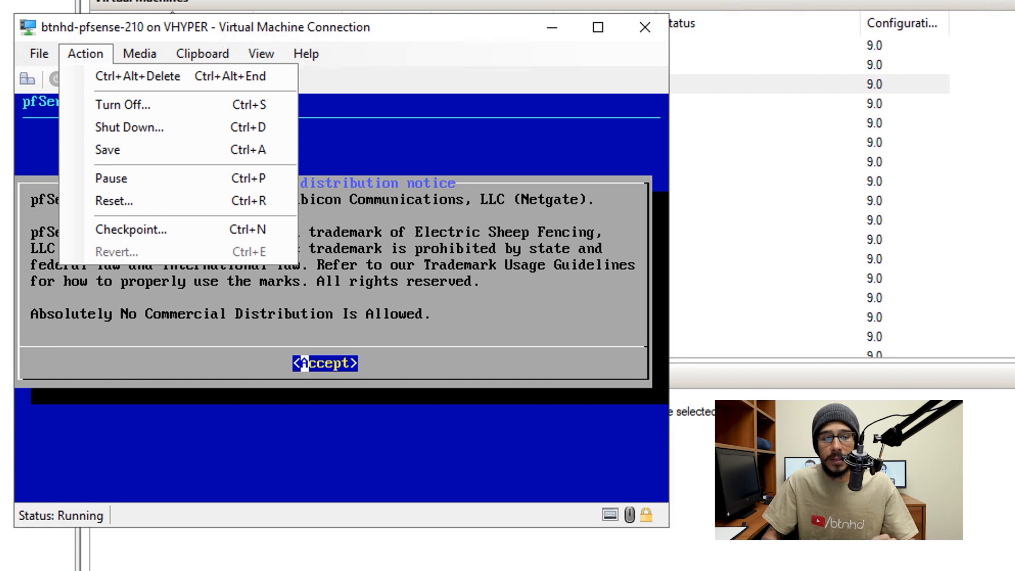
# Turn off the pfSense VM and power it back on to boot from disk
pyautogui.click(123, 104)
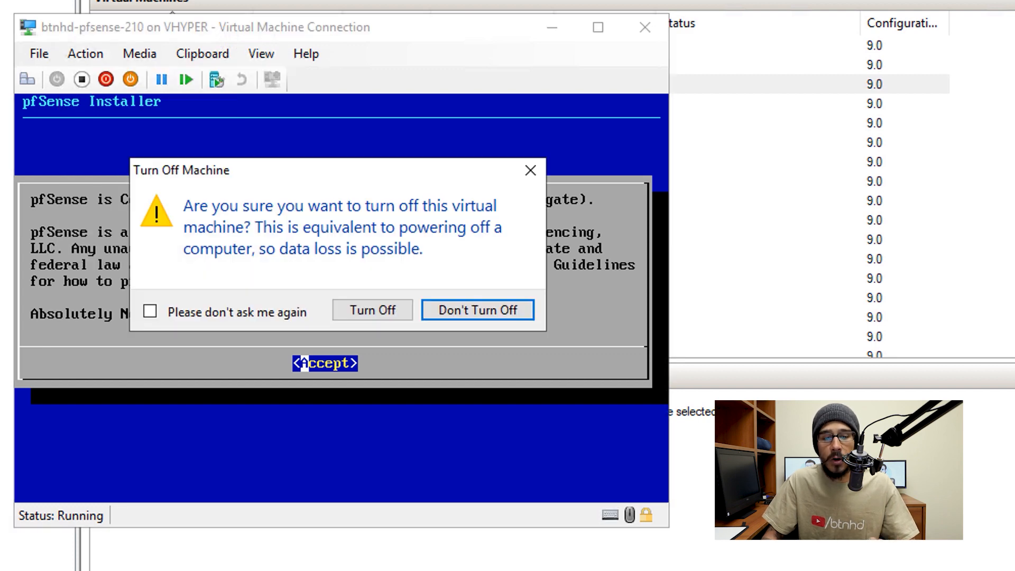
pyautogui.click(373, 310)
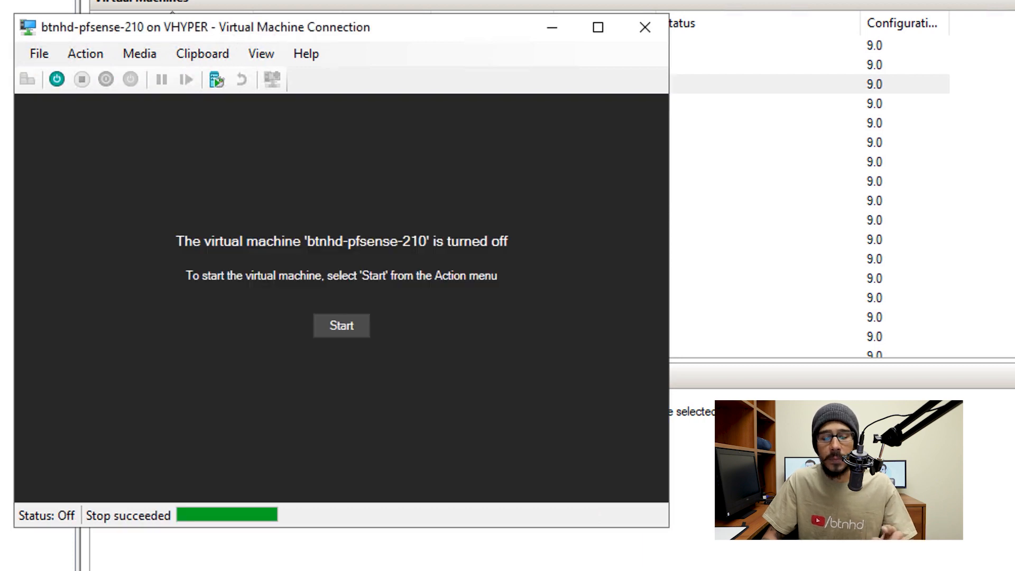
pyautogui.click(139, 53)
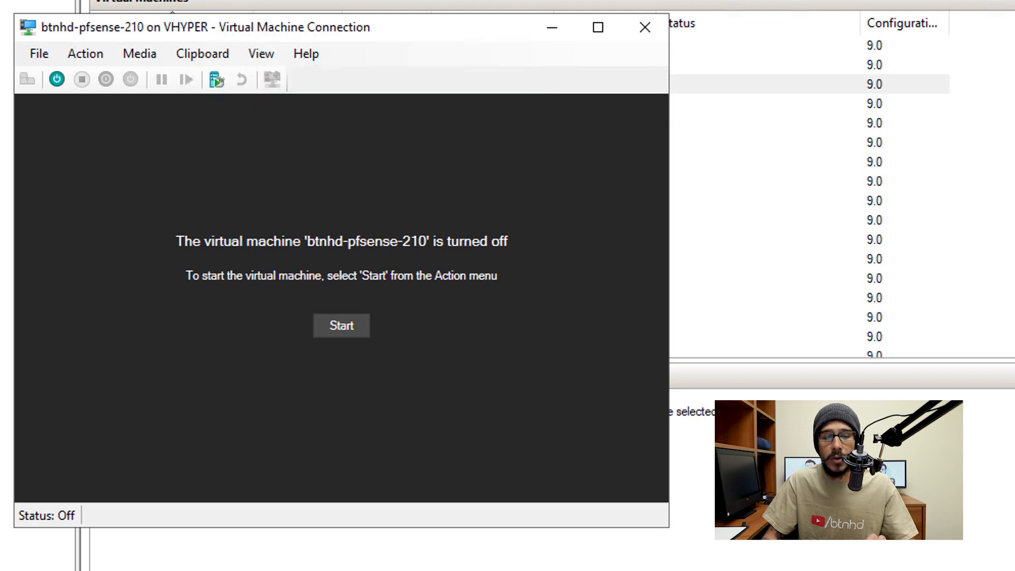
pyautogui.click(340, 326)
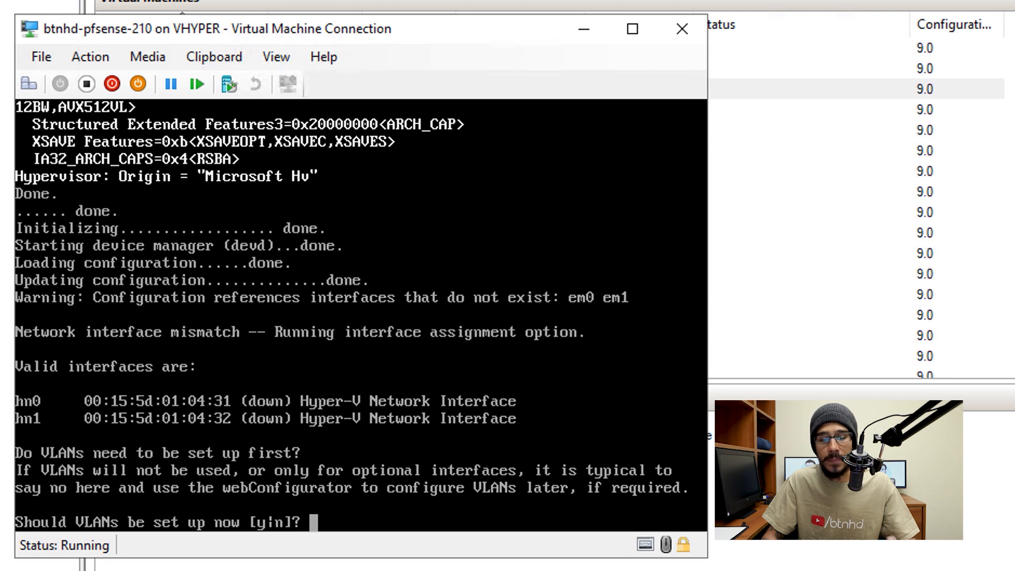
# Decline VLANs and assign hn0 as WAN and hn1 as LAN at the console
pyautogui.write('n')
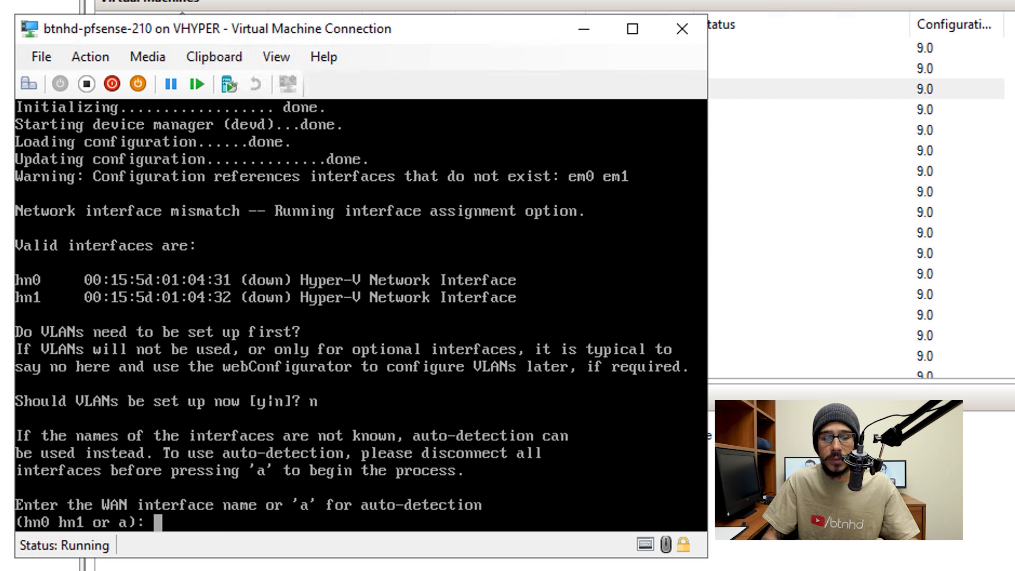
pyautogui.write('hn0')
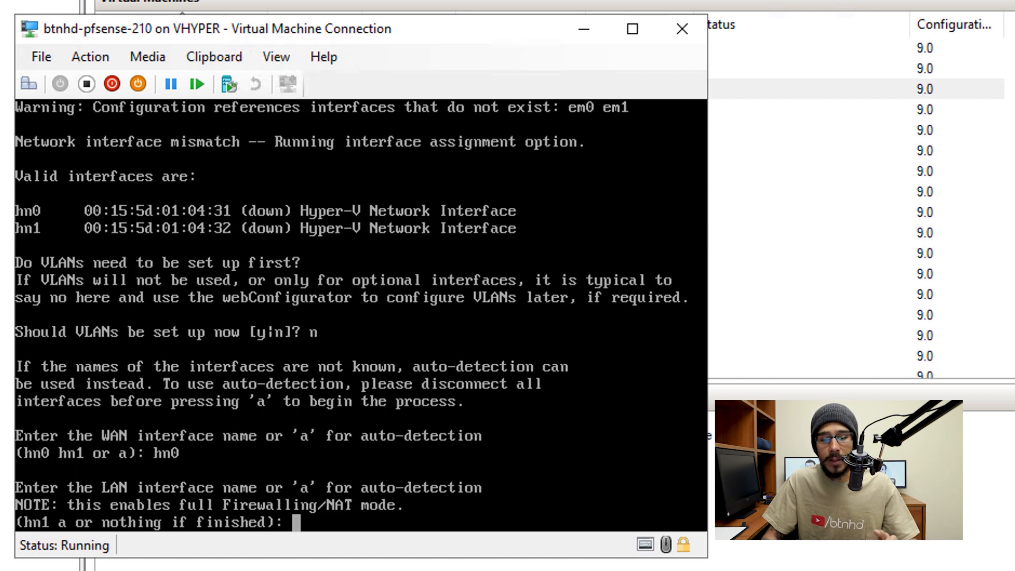
pyautogui.write('hn1')
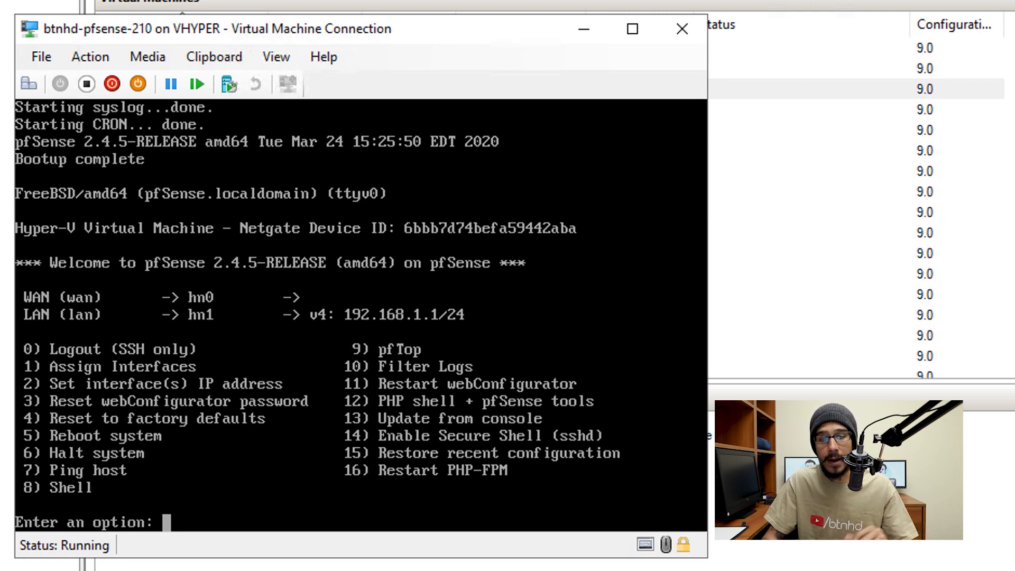
# Give WAN interface 1 static IP 192.168.200.210/24, gateway 192.168.200.1, with IPv6 via DHCP6
pyautogui.write('2')
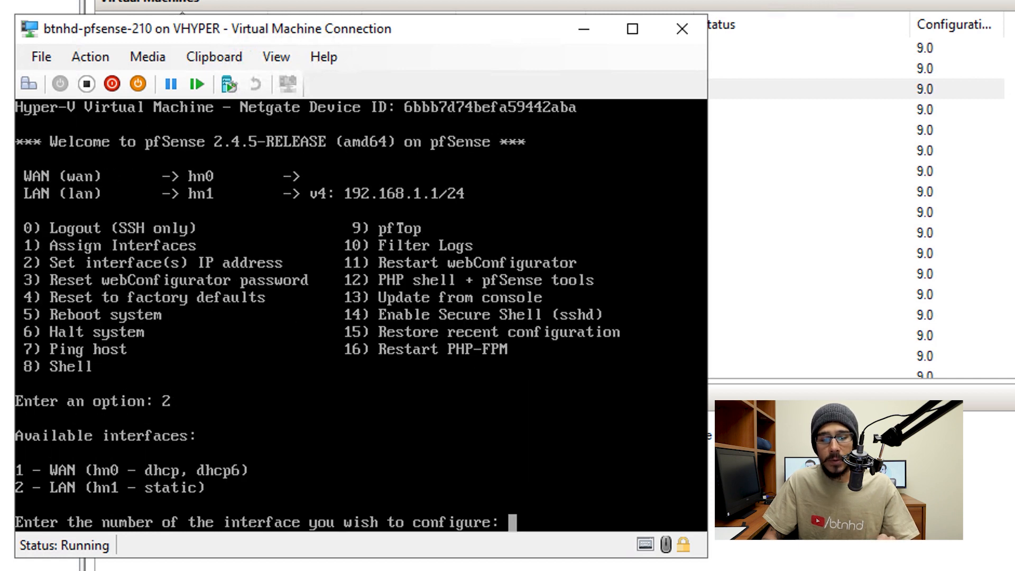
pyautogui.write('1')
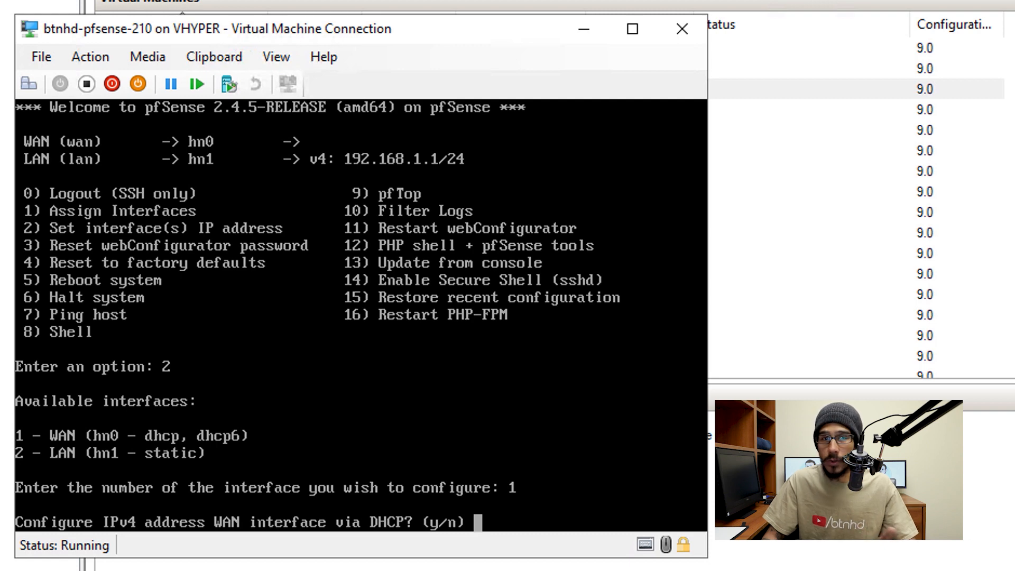
pyautogui.write('n')
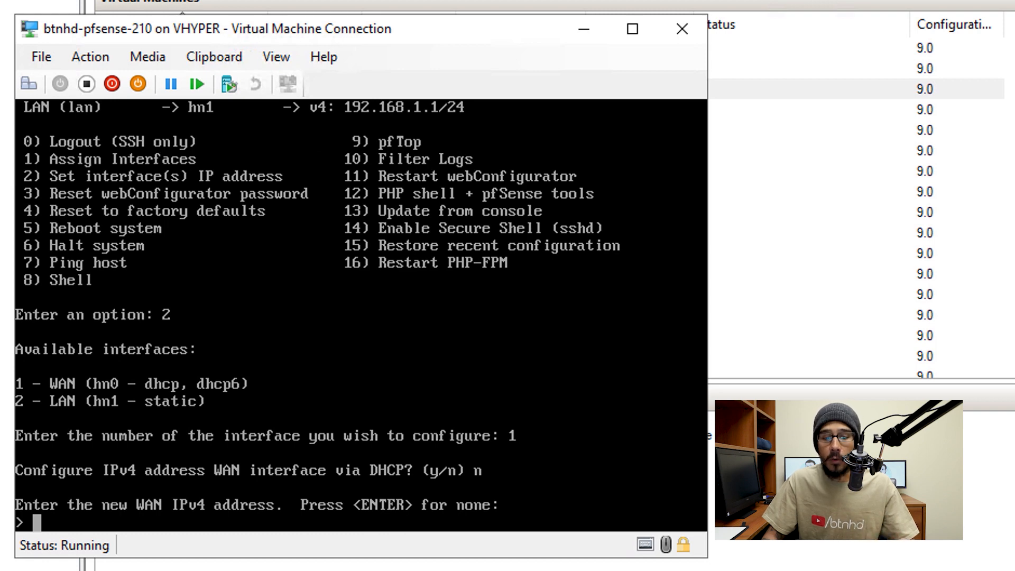
pyautogui.write('192.168.200.210')
pyautogui.write('24')
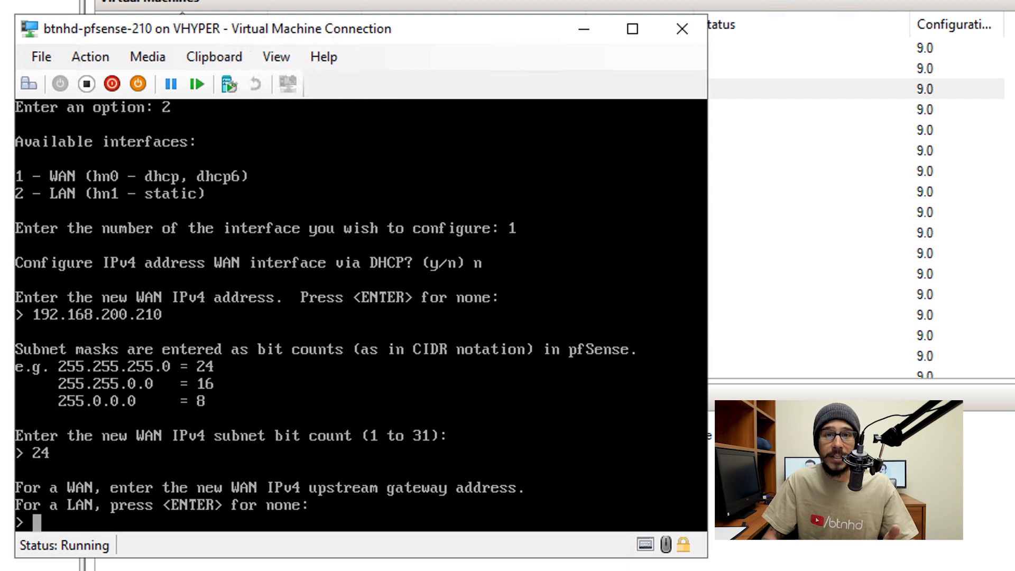
pyautogui.write('192.168.200.1')
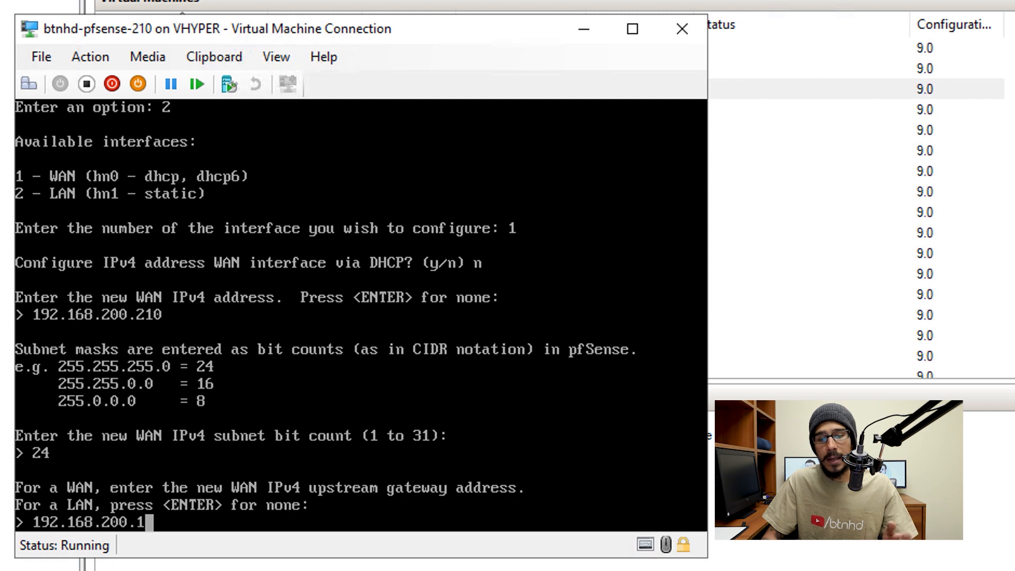
pyautogui.press('Return')
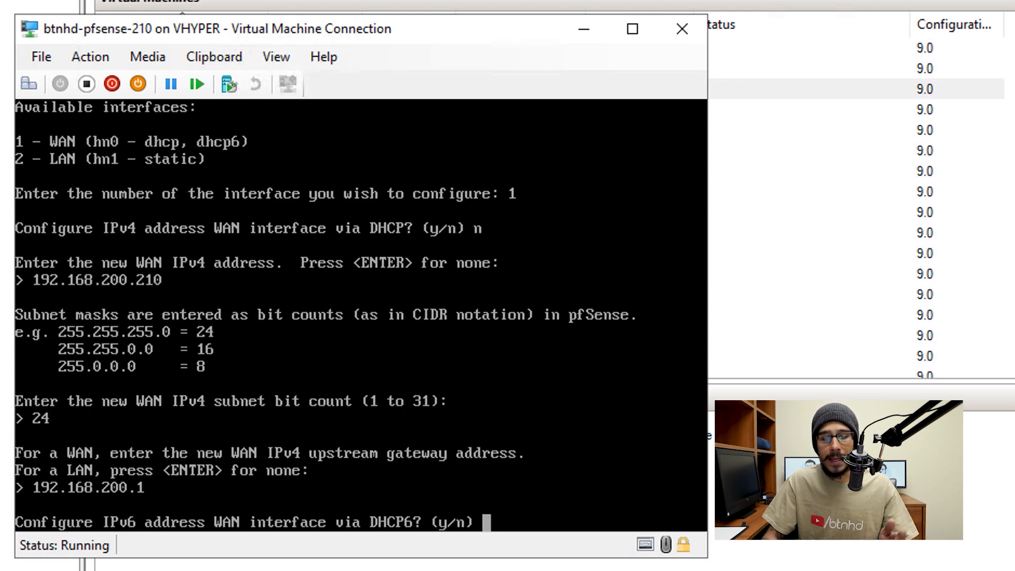
pyautogui.write('y')
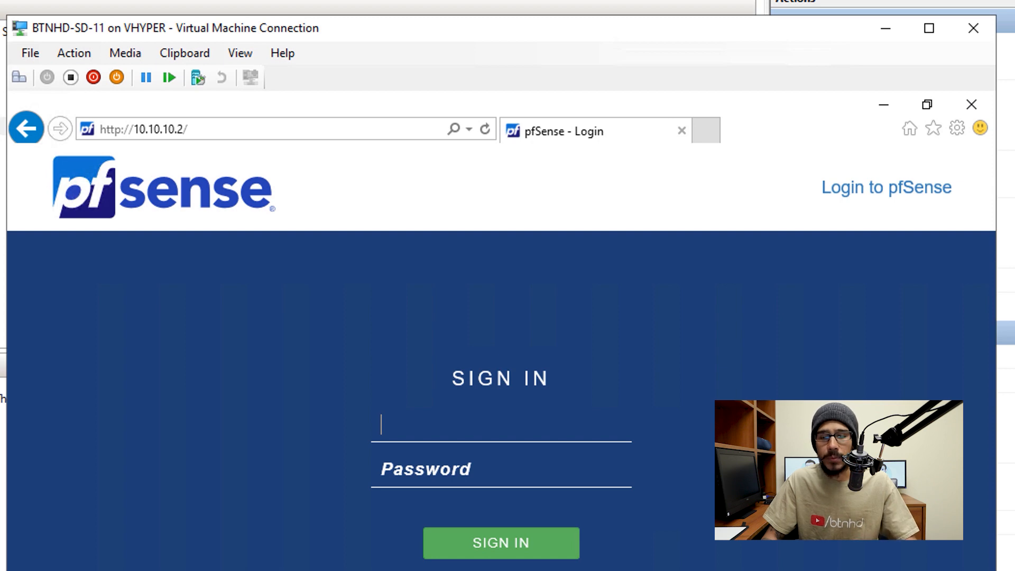
# Sign in at 10.10.10.2 and advance the wizard to General Information
pyautogui.click(500, 542)
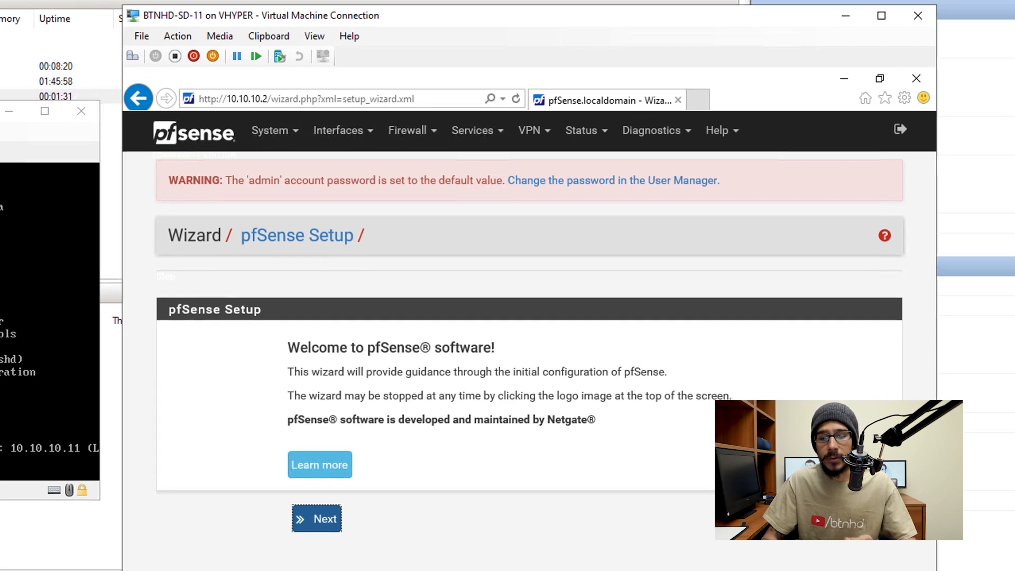
pyautogui.click(316, 518)
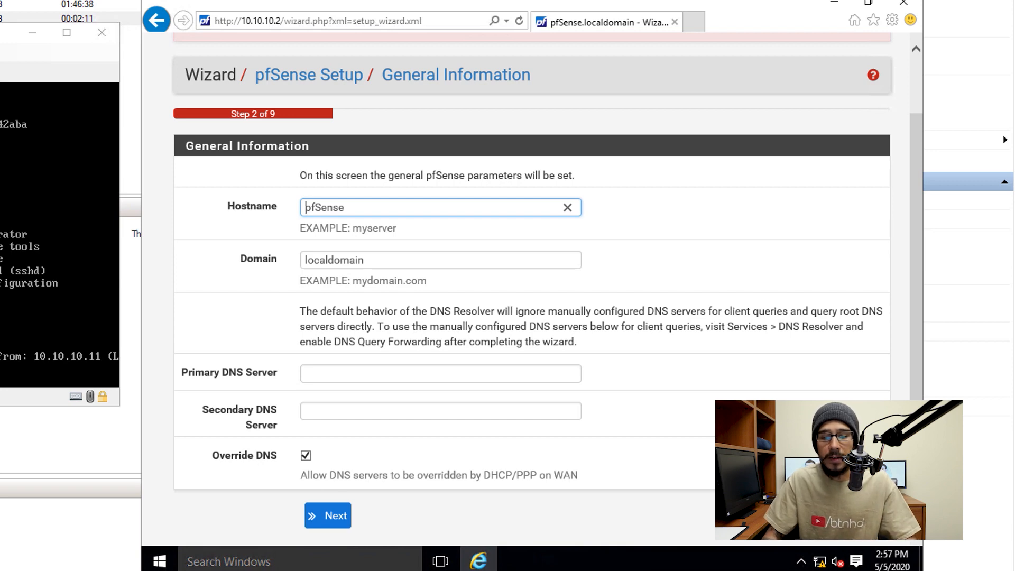
# Accept defaults for General Information, Time Server, WAN, LAN 10.10.10.2/24 and admin password
pyautogui.click(327, 515)
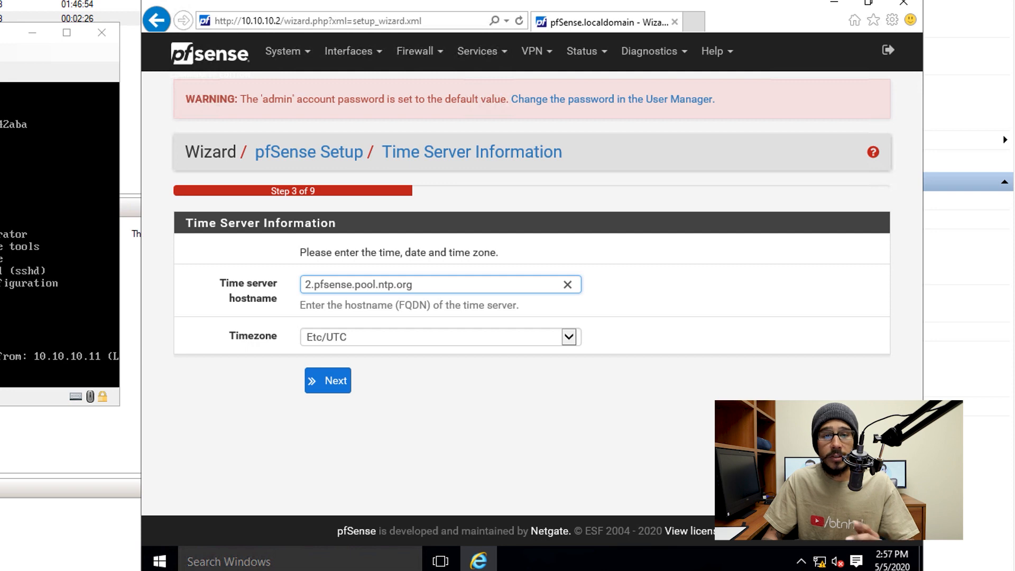
pyautogui.click(326, 379)
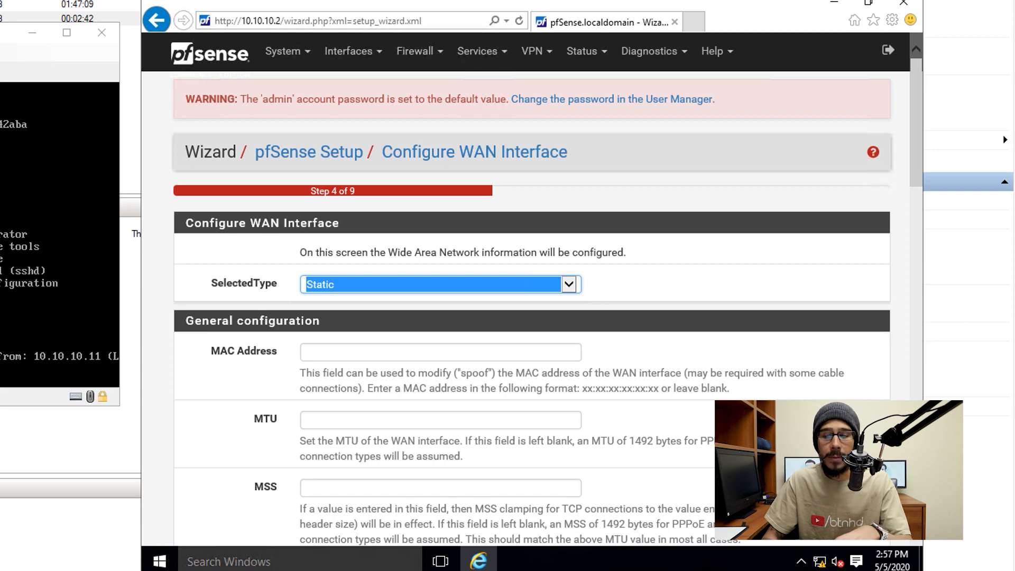
pyautogui.scroll(-3)
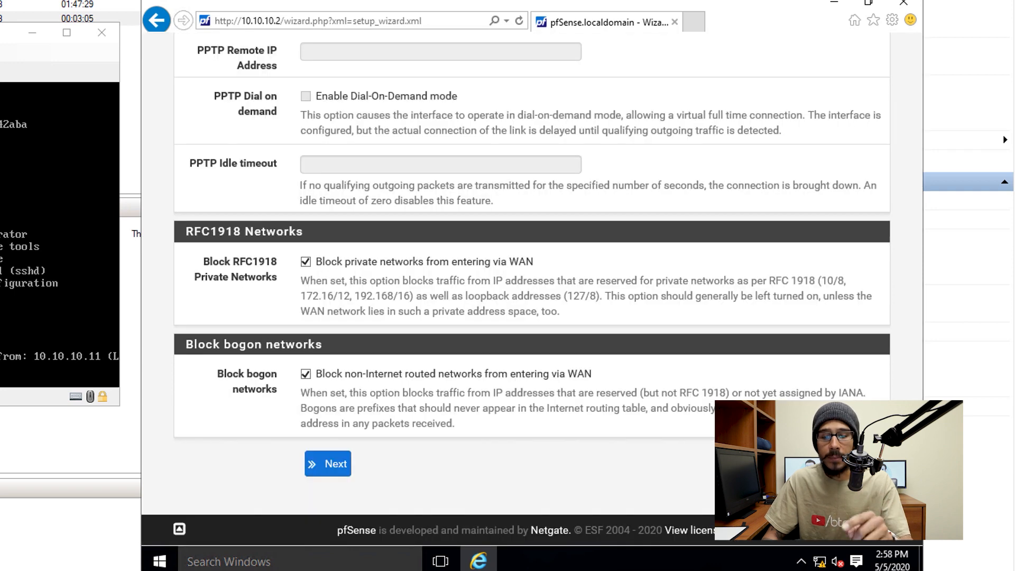
pyautogui.click(327, 463)
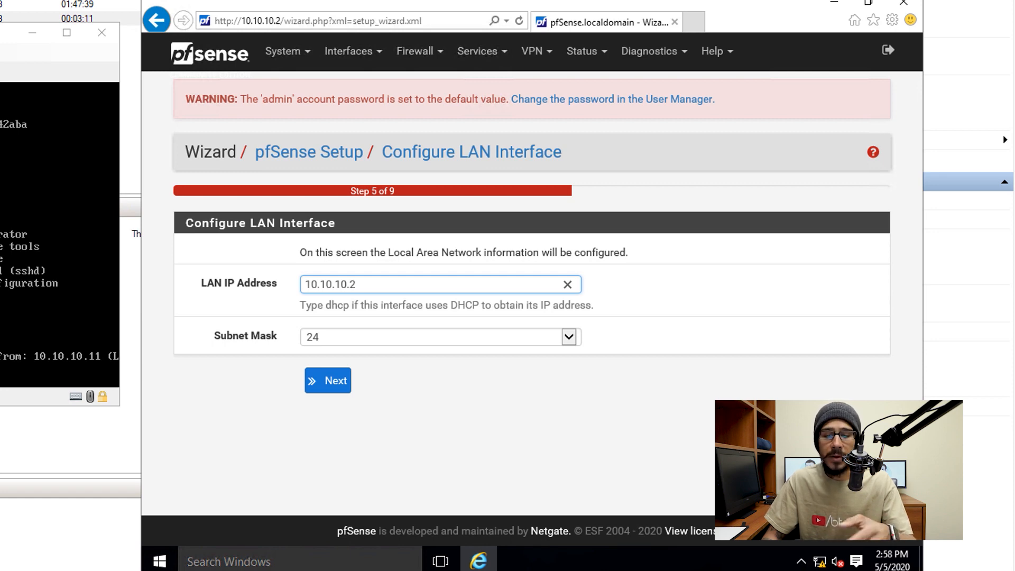
pyautogui.click(328, 380)
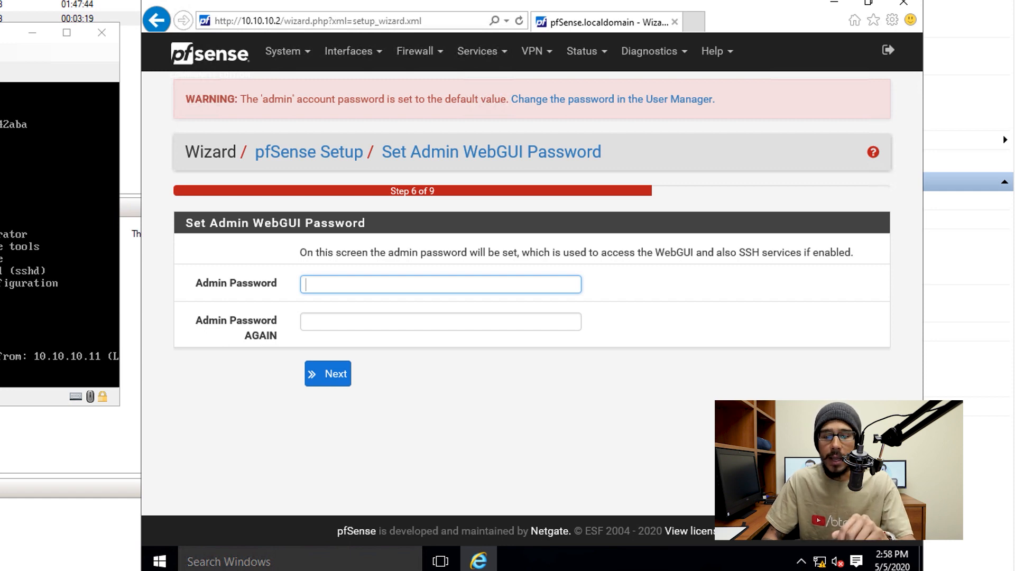
pyautogui.click(328, 373)
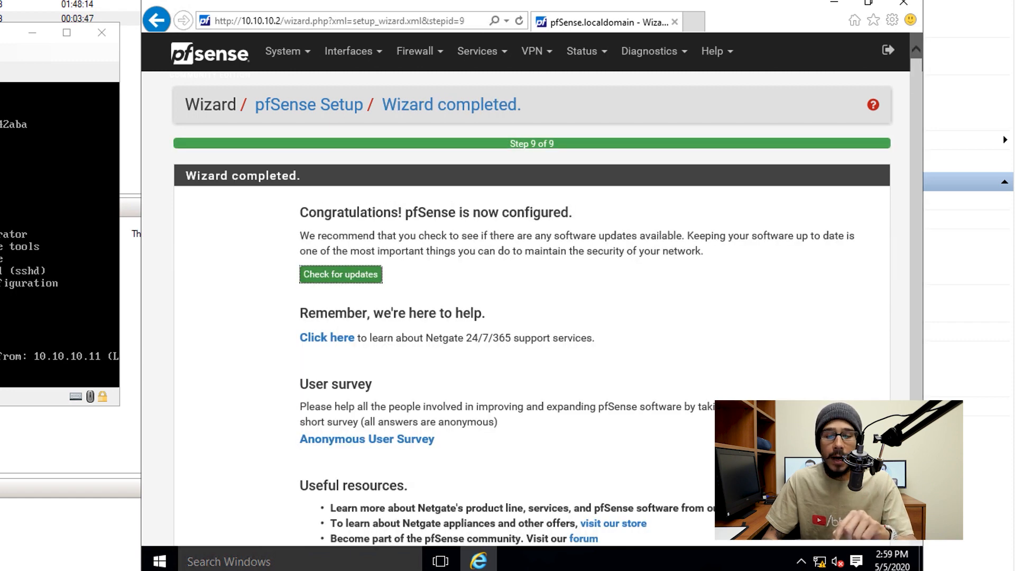
# Finish the wizard and dismiss the copyright and survey notices to reach the dashboard
pyautogui.click(340, 275)
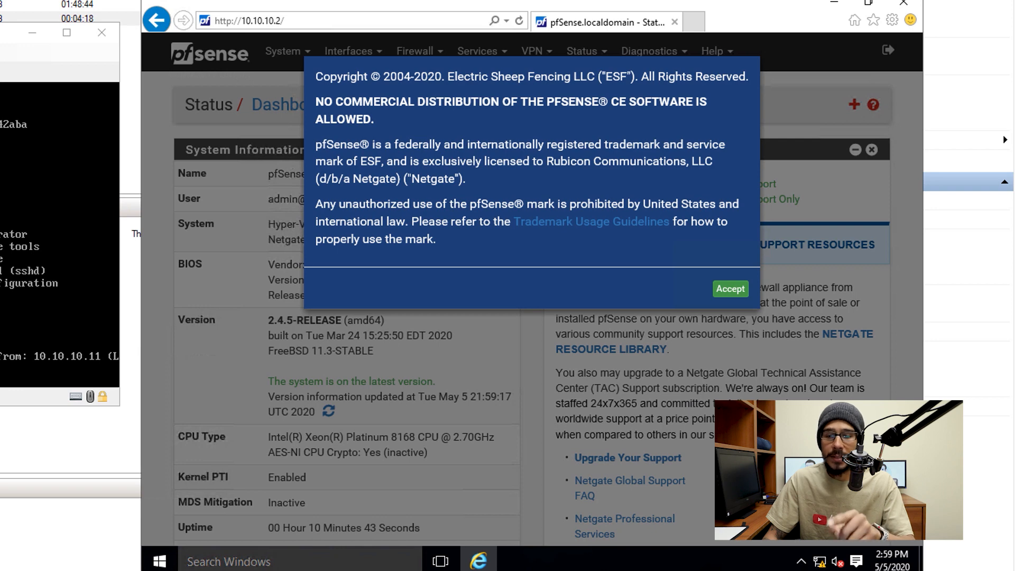
pyautogui.click(729, 289)
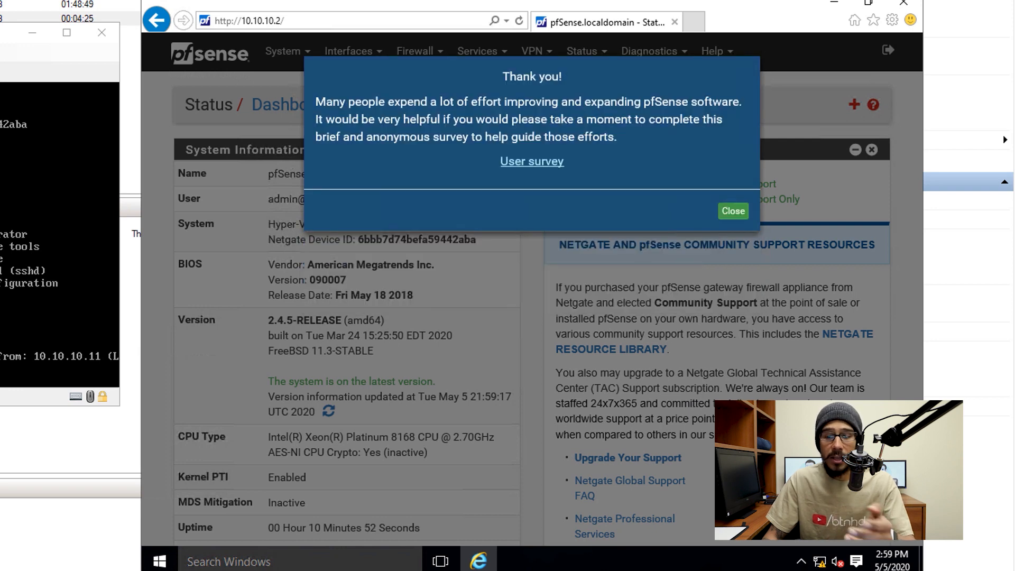
pyautogui.click(732, 212)
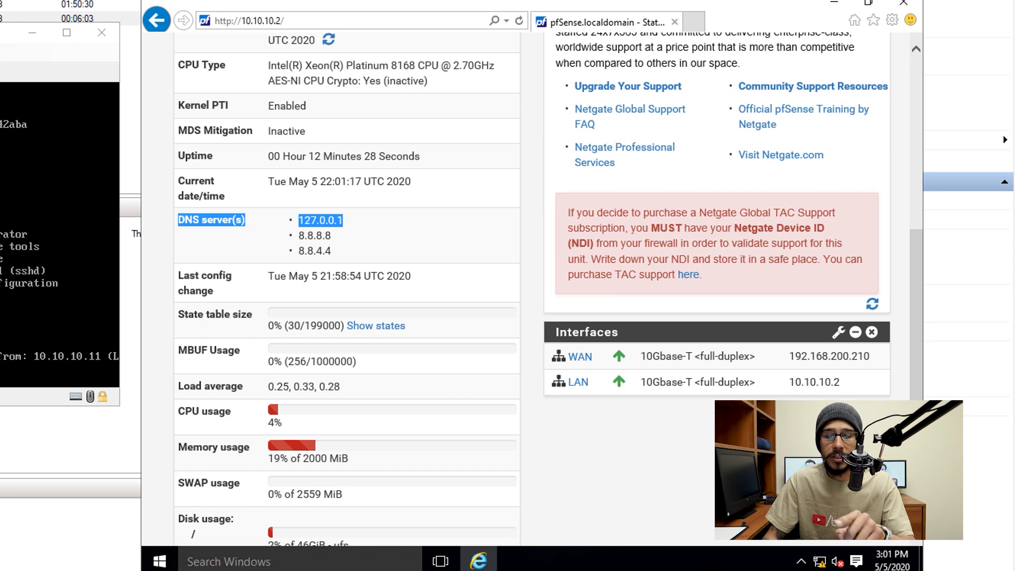
# Enable Disable DNS Forwarder in System > General Setup so only 8.8.8.8 and 8.8.4.4 remain
pyautogui.click(285, 51)
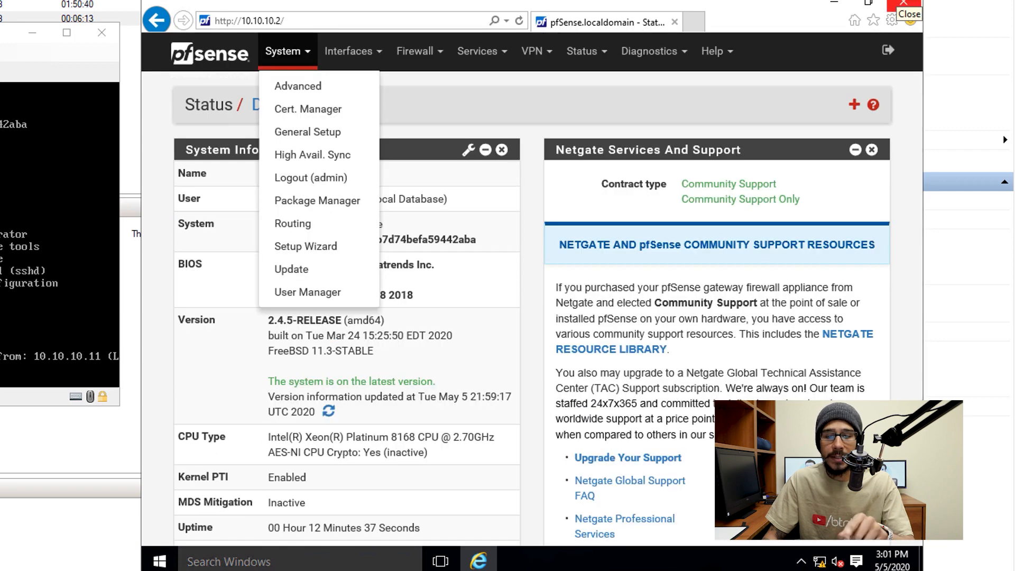
pyautogui.click(307, 132)
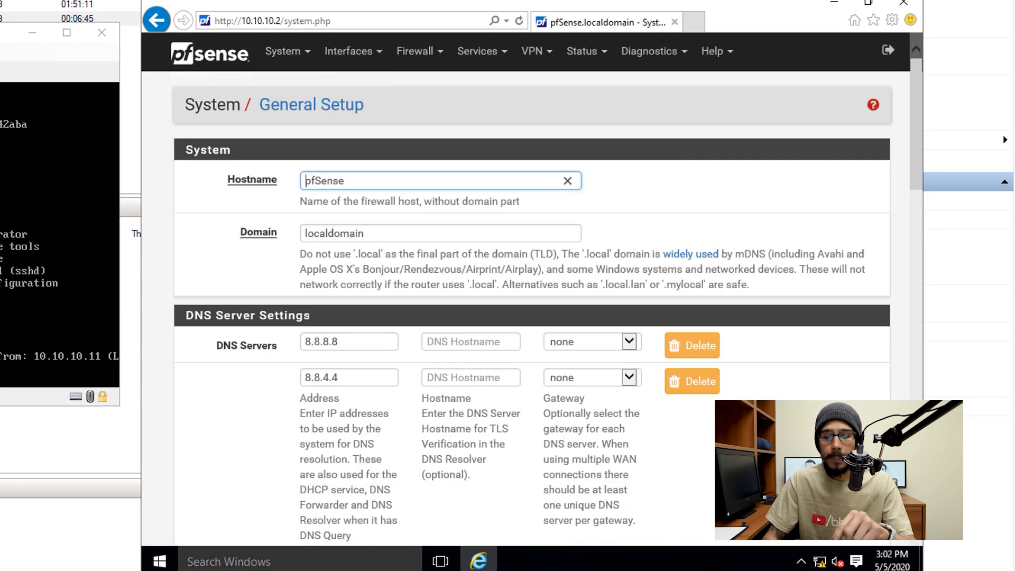
pyautogui.scroll(-3)
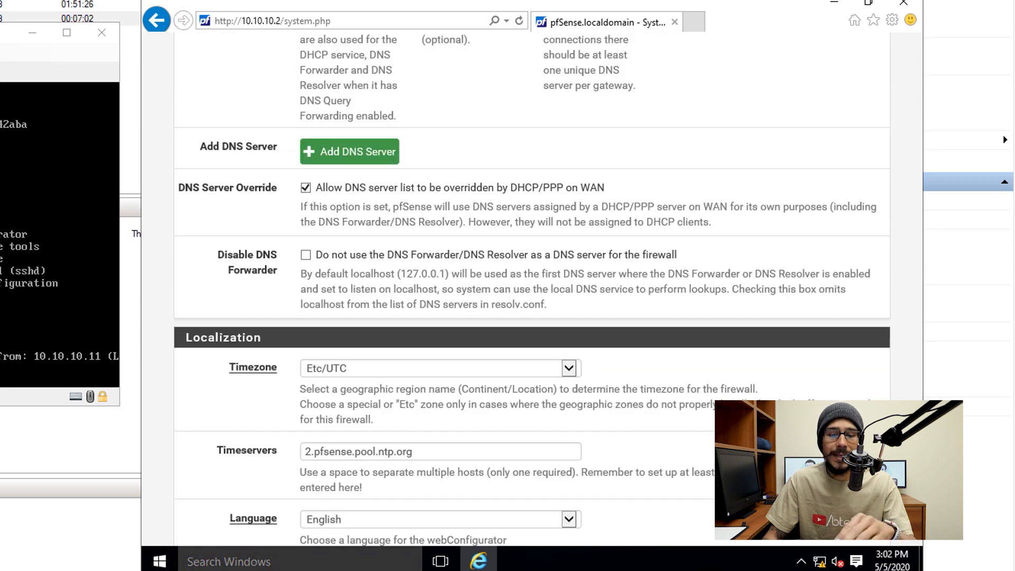
pyautogui.click(307, 255)
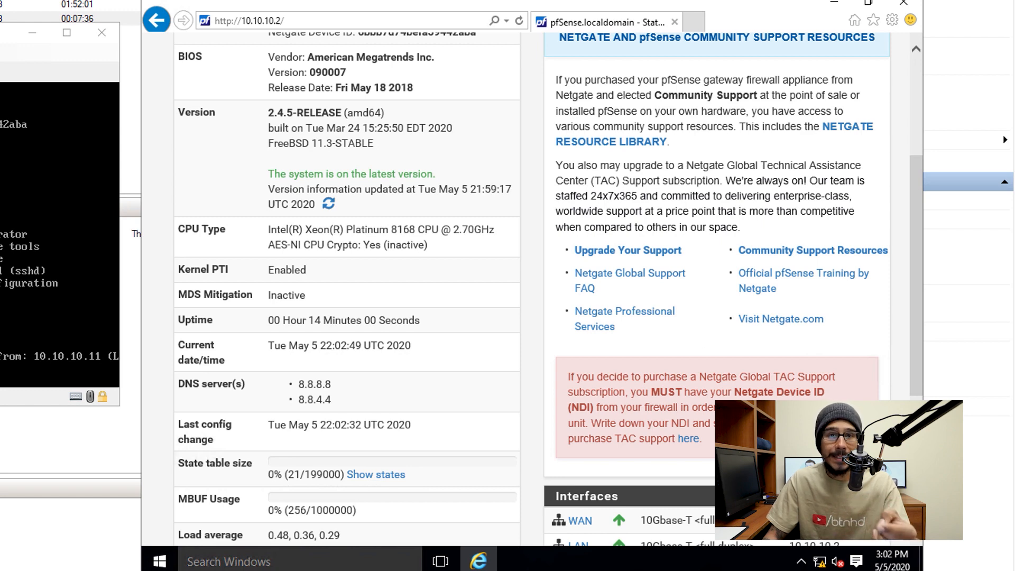
pyautogui.click(478, 51)
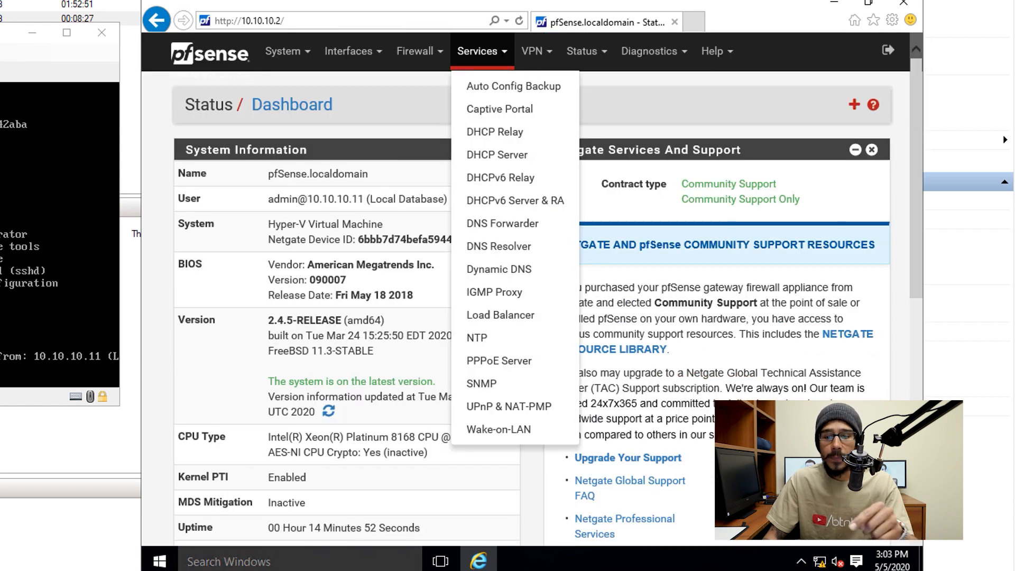
# Set the LAN DHCP server's DNS servers to 8.8.8.8 and 8.8.4.4 and save
pyautogui.click(497, 154)
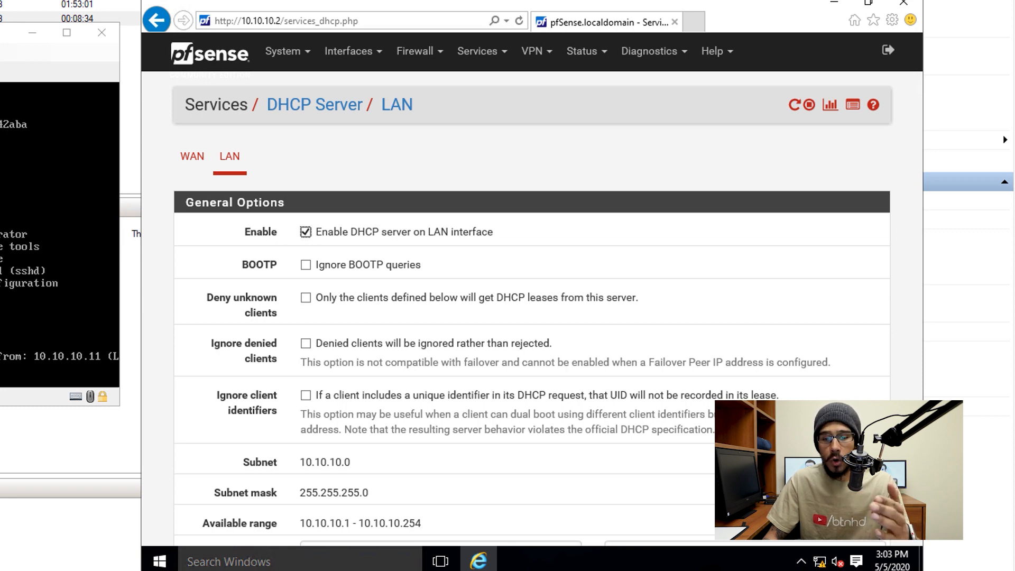
pyautogui.scroll(-3)
pyautogui.write('8.8.4.4')
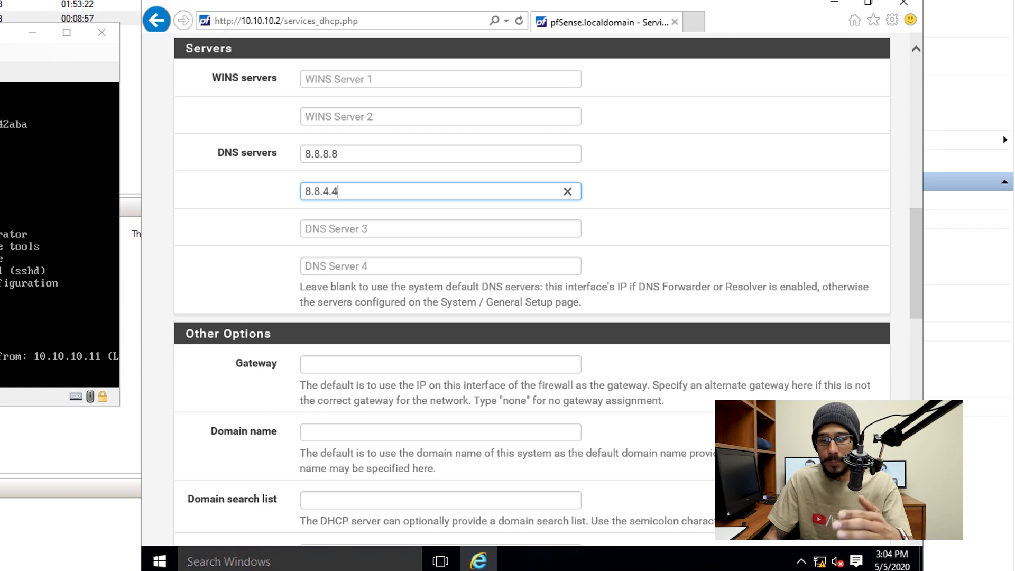
pyautogui.scroll(-3)
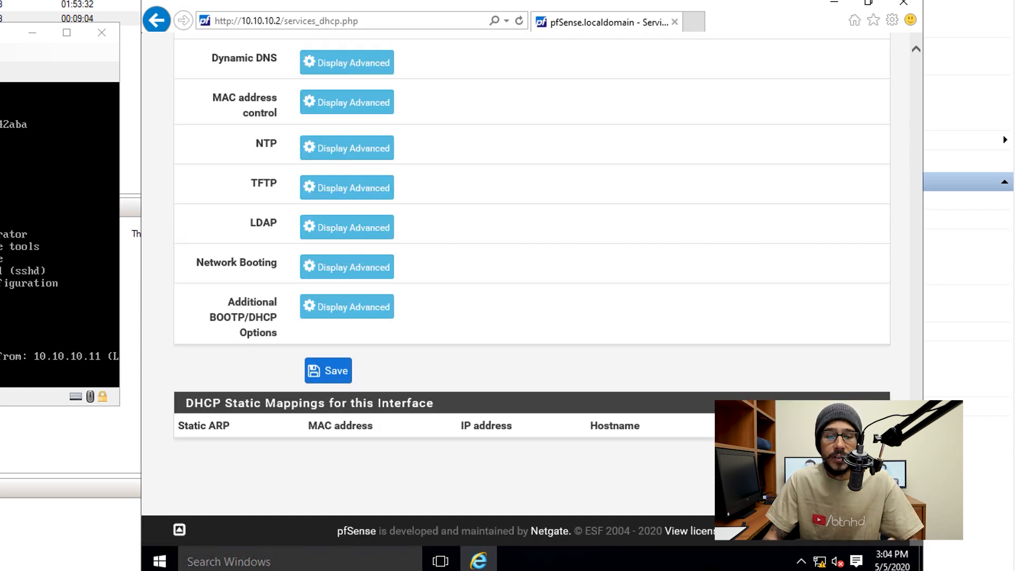
pyautogui.click(328, 370)
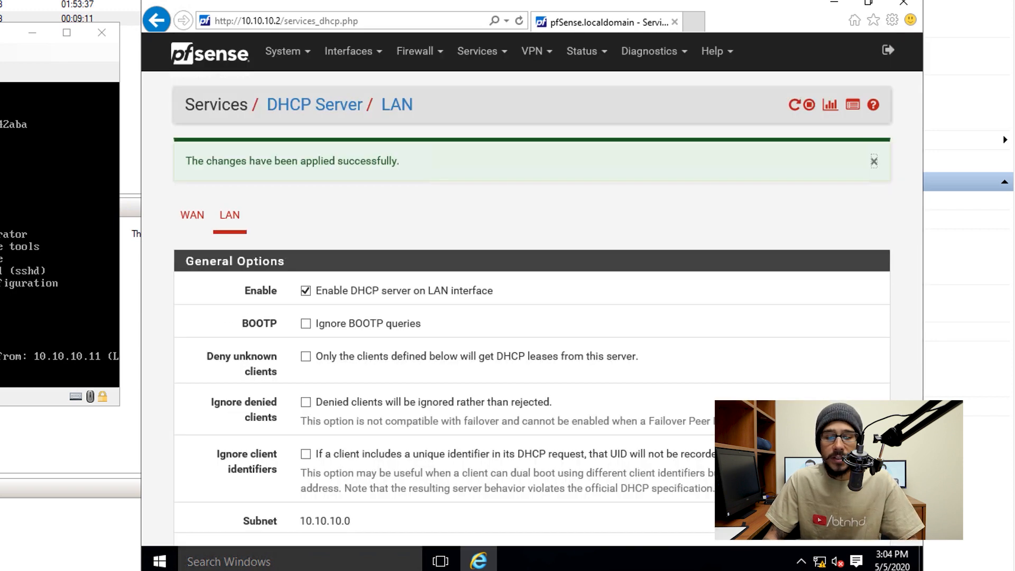